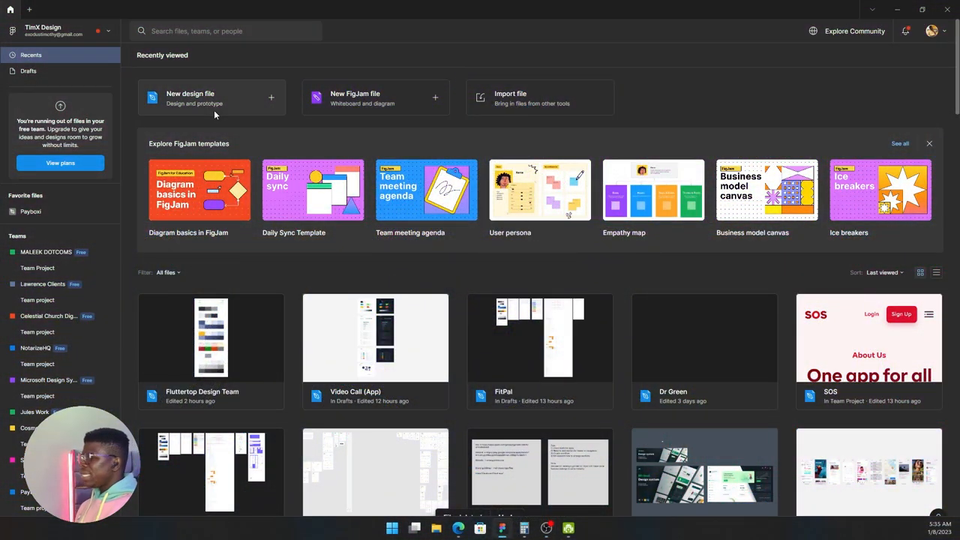
Create a new blank design file and rename it 'Curve Carousel'
{"action": "left_click", "coordinate": [211, 98]}
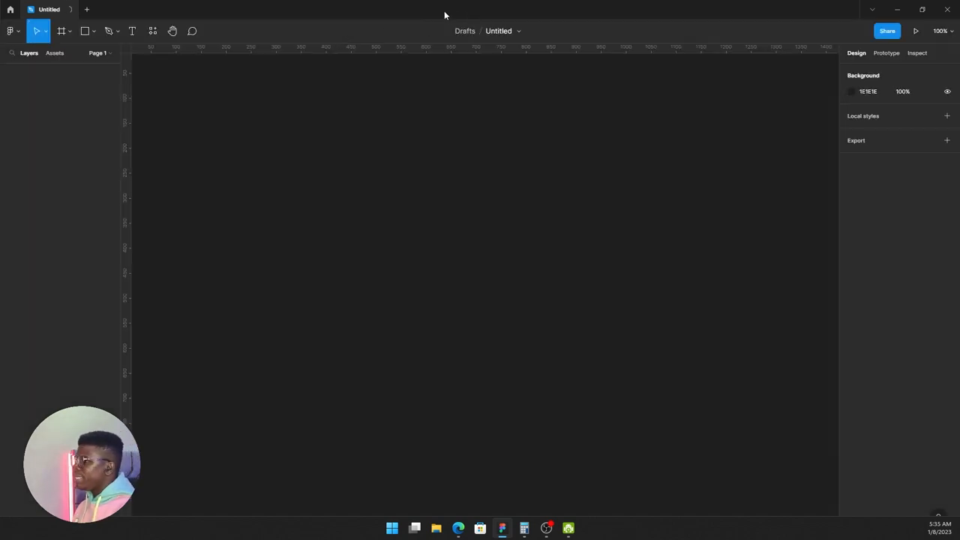
{"action": "double_click", "coordinate": [498, 31]}
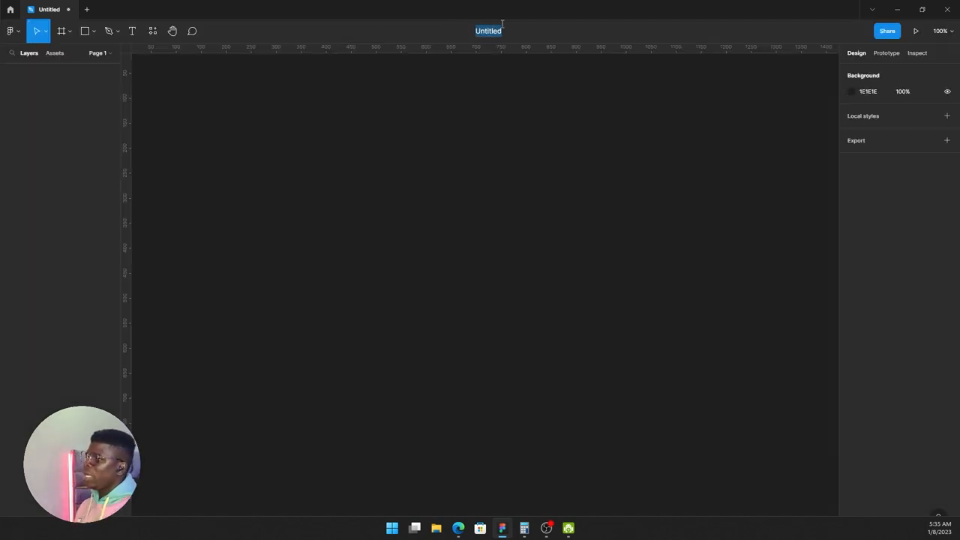
{"action": "type", "text": "Curve"}
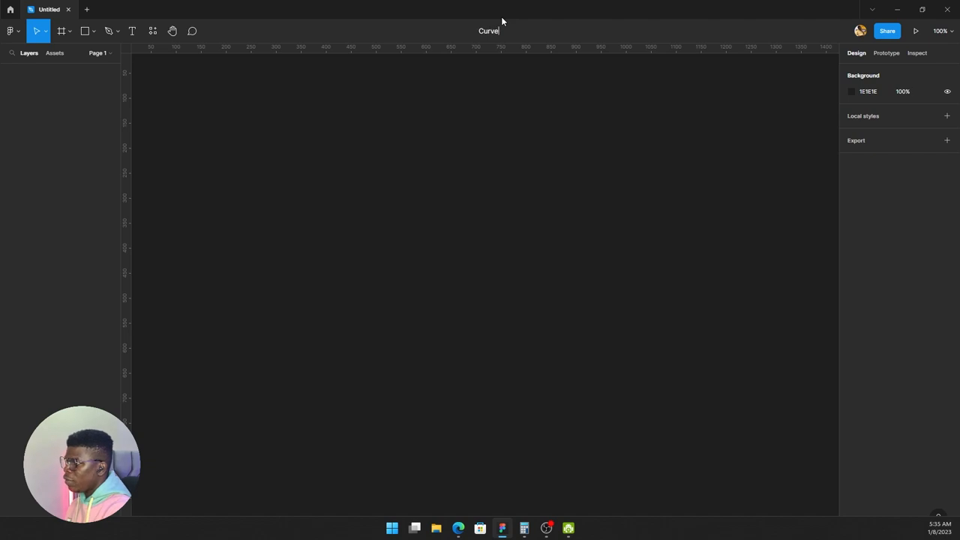
{"action": "type", "text": "Carousel"}
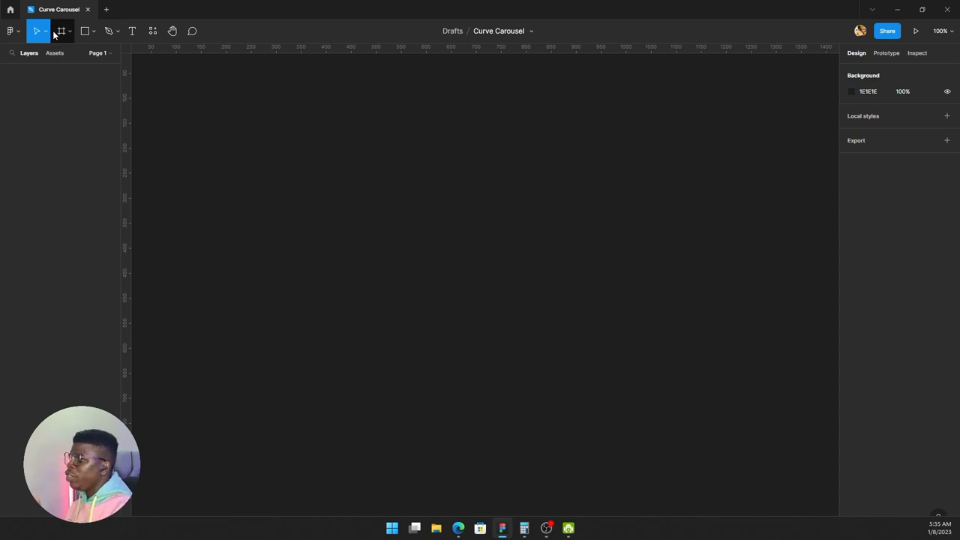
Add a 1440×1024 Desktop frame named Curve and choose a prototype preview device
{"action": "left_click", "coordinate": [61, 31]}
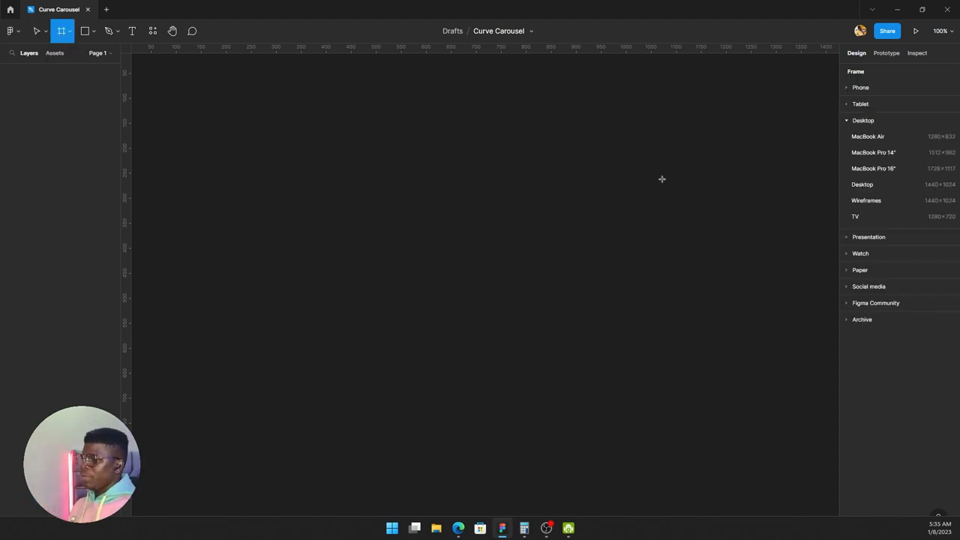
{"action": "left_click", "coordinate": [862, 184]}
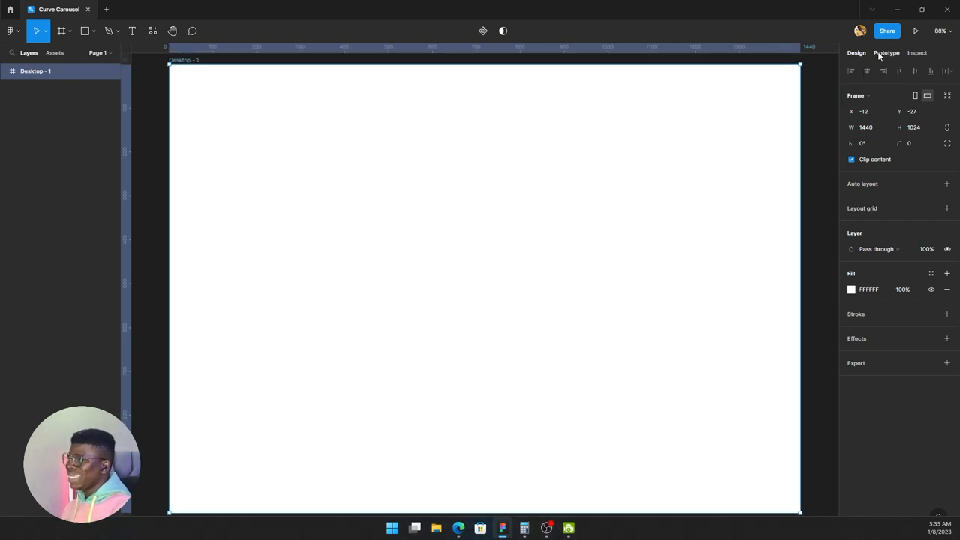
{"action": "left_click", "coordinate": [886, 53]}
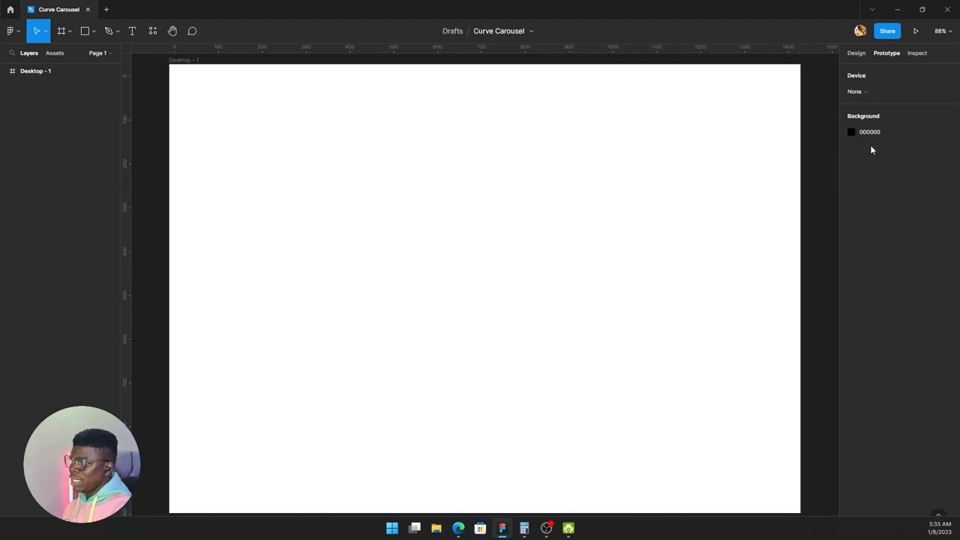
{"action": "left_click", "coordinate": [857, 91]}
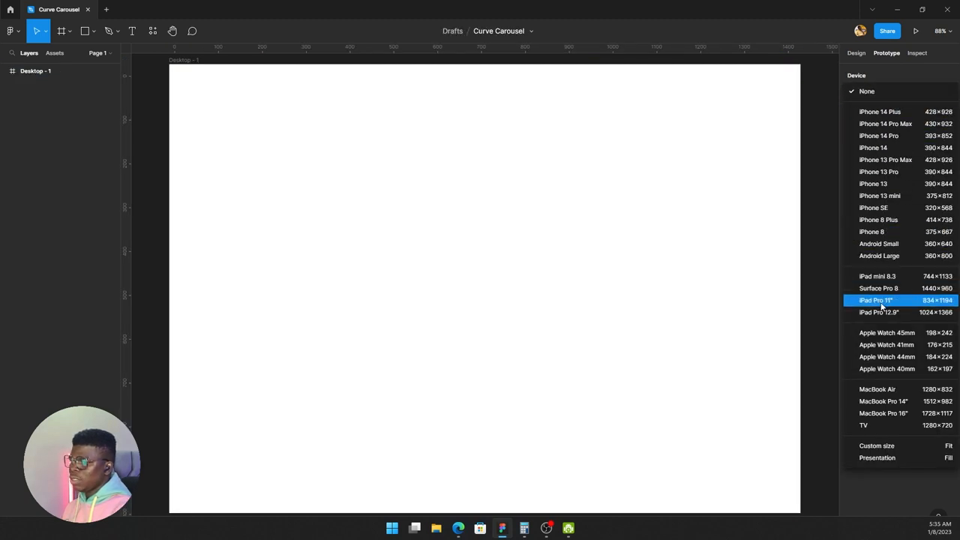
{"action": "left_click", "coordinate": [878, 288]}
{"action": "type", "text": "Curve"}
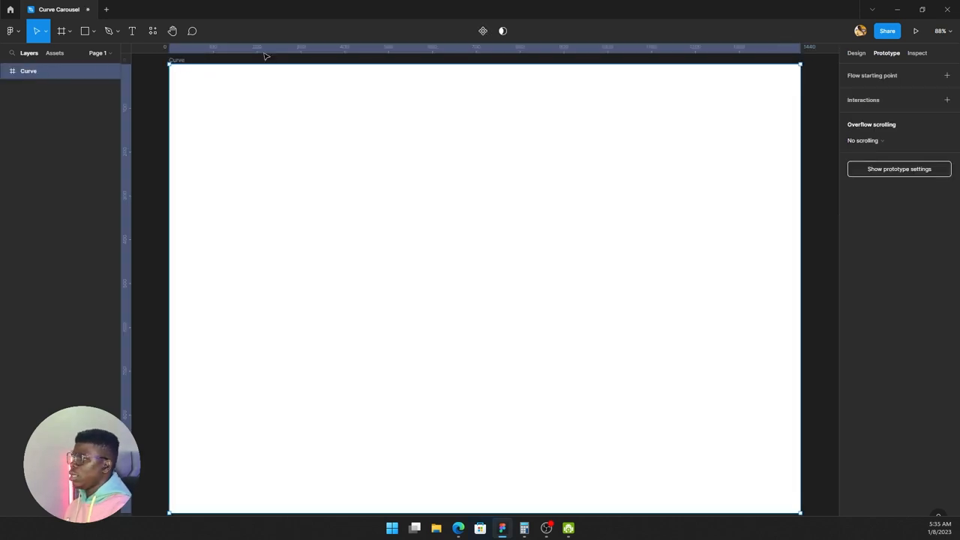
{"action": "left_click", "coordinate": [916, 31]}
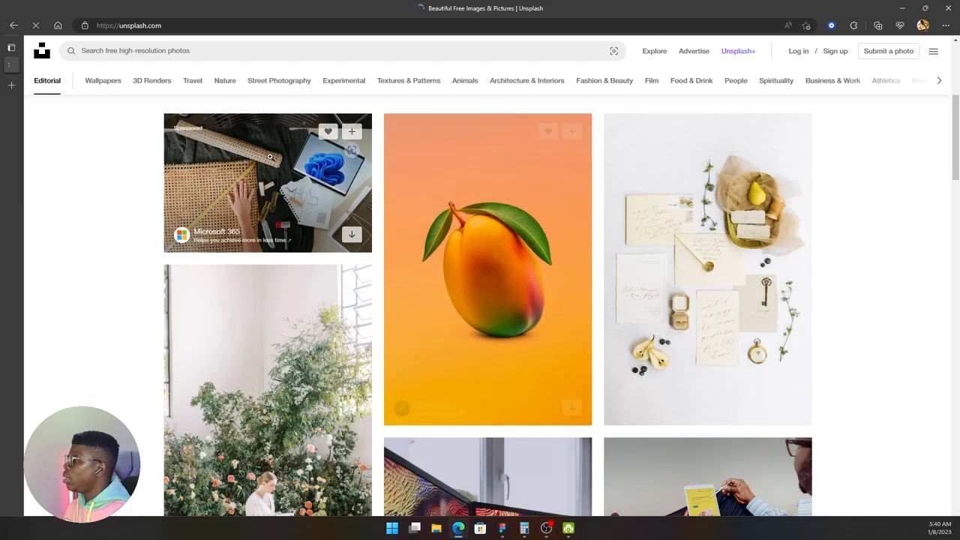
Collect ten Unsplash photos, including the mango, and line them up in the Curve frame
{"action": "scroll", "scroll_direction": "down", "scroll_amount": 3}
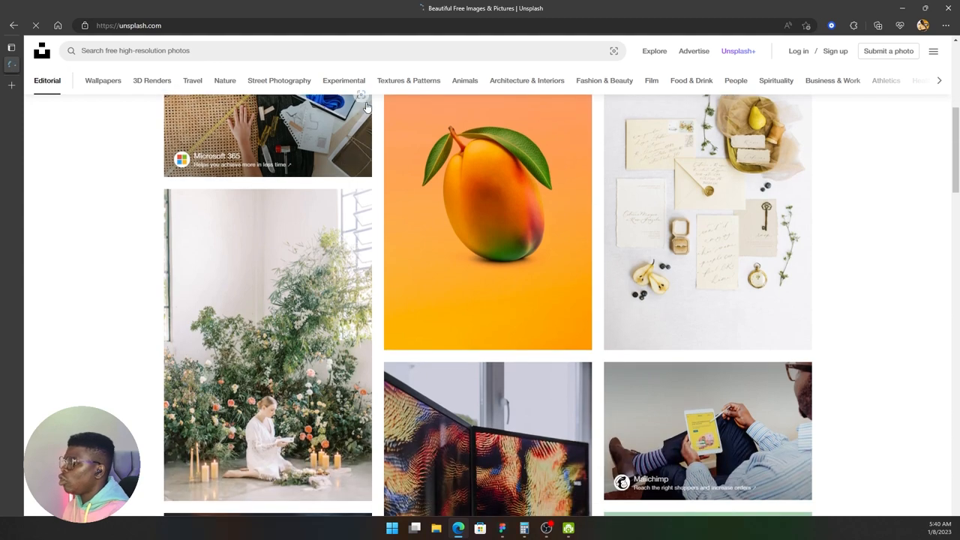
{"action": "scroll", "scroll_direction": "down", "scroll_amount": 3}
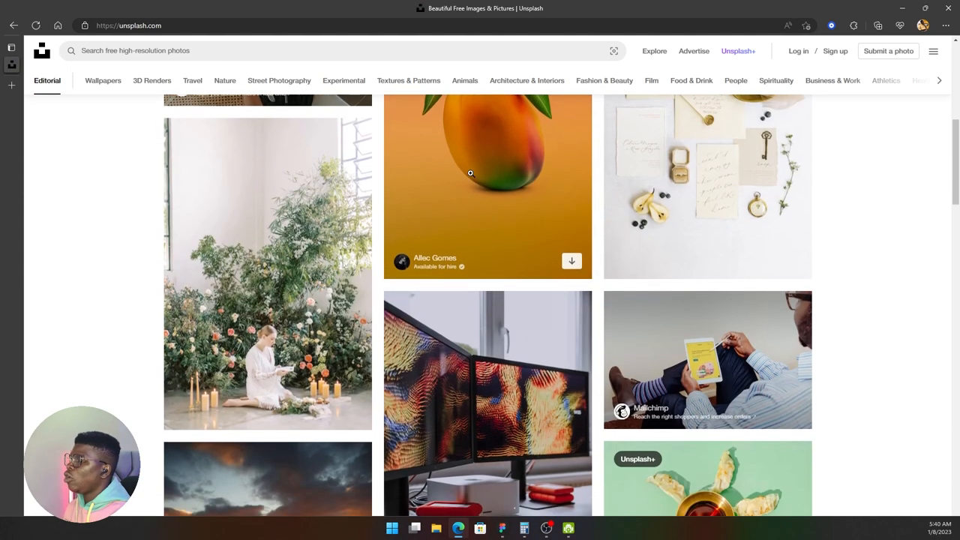
{"action": "scroll", "scroll_direction": "down", "scroll_amount": 3}
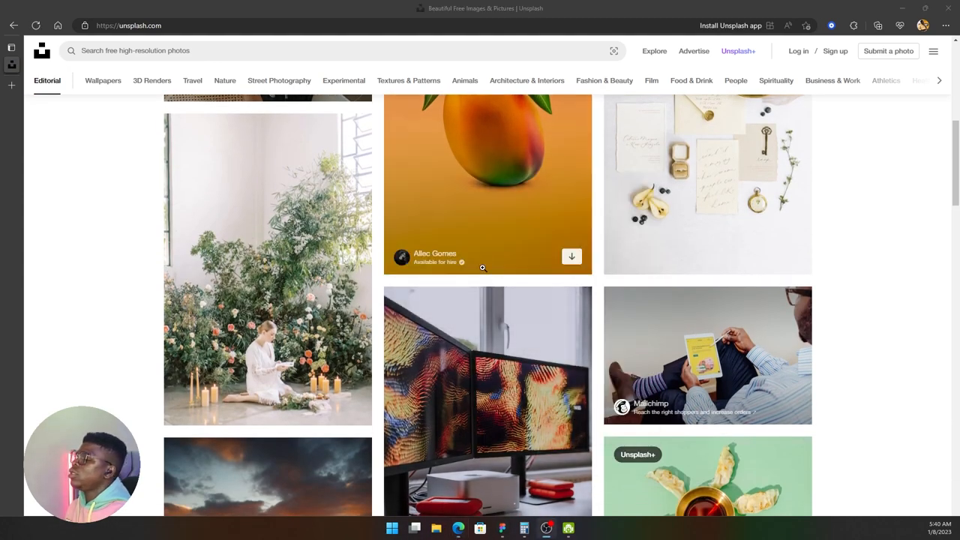
{"action": "scroll", "scroll_direction": "down", "scroll_amount": 3}
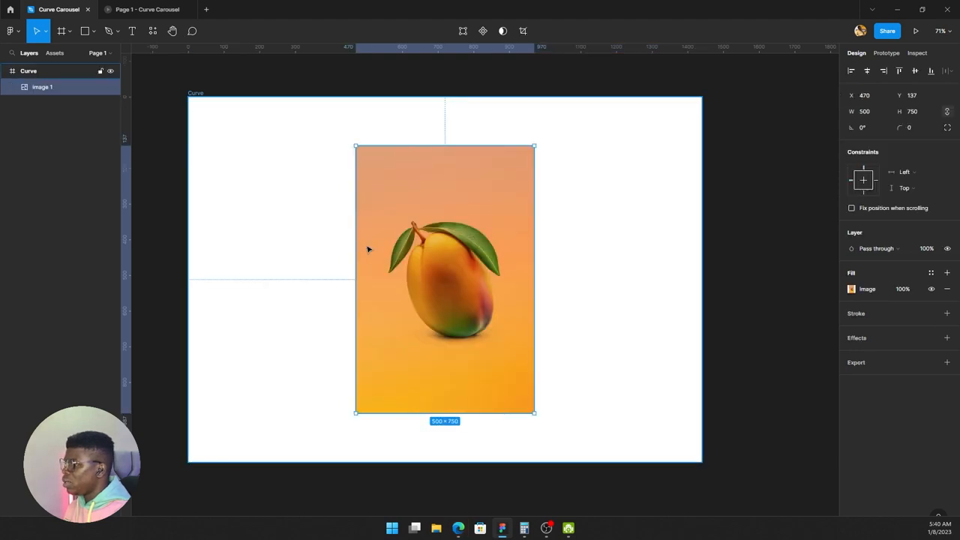
{"action": "left_click_drag", "start_coordinate": [445, 279], "coordinate": [325, 279]}
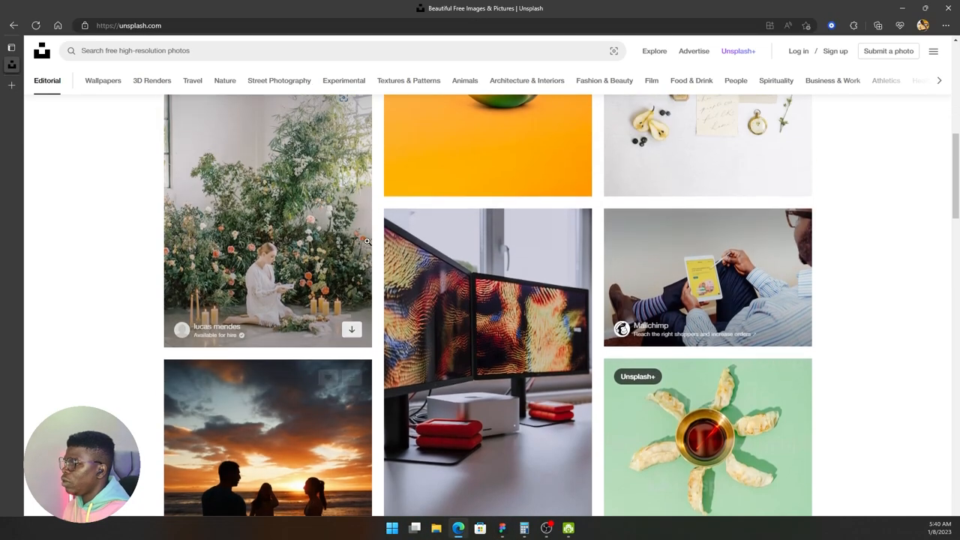
{"action": "scroll", "scroll_direction": "down", "scroll_amount": 3}
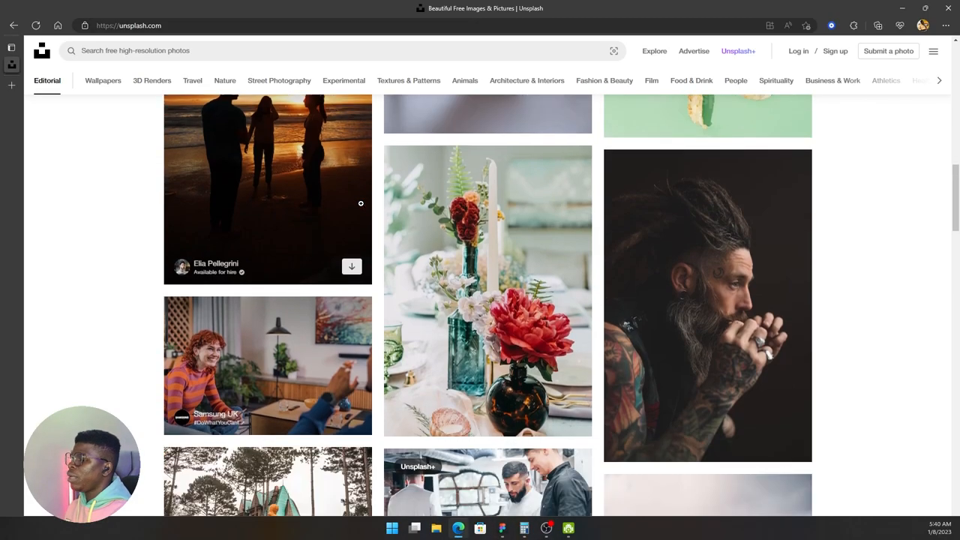
{"action": "scroll", "scroll_direction": "down", "scroll_amount": 3}
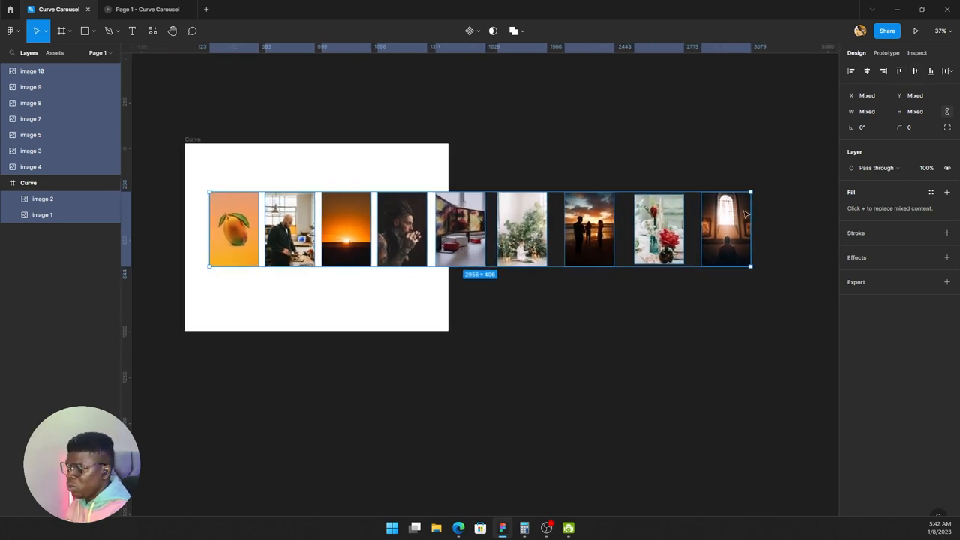
{"action": "mouse_move", "coordinate": [946, 111]}
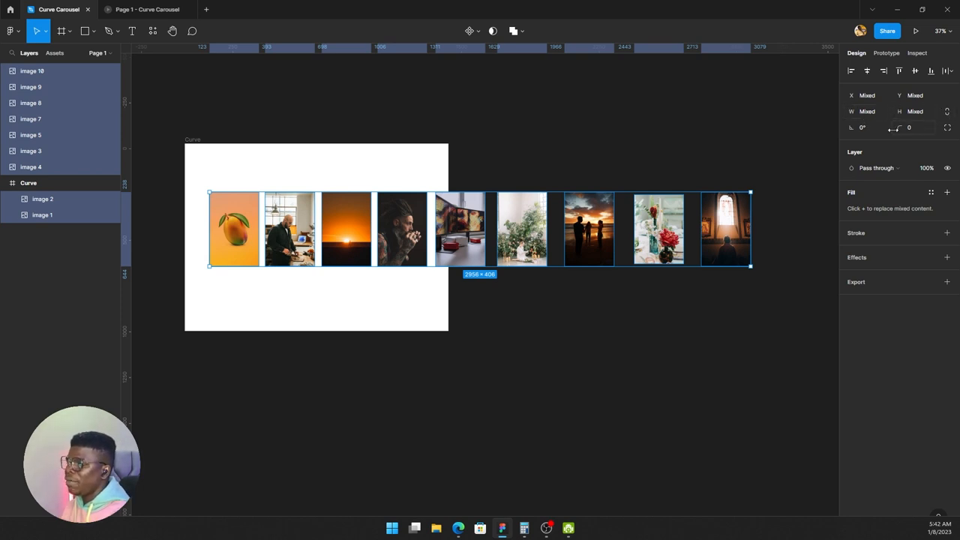
Try width 500 and heights 1000/700 on the photos, revert, then lock proportions
{"action": "left_click", "coordinate": [866, 111]}
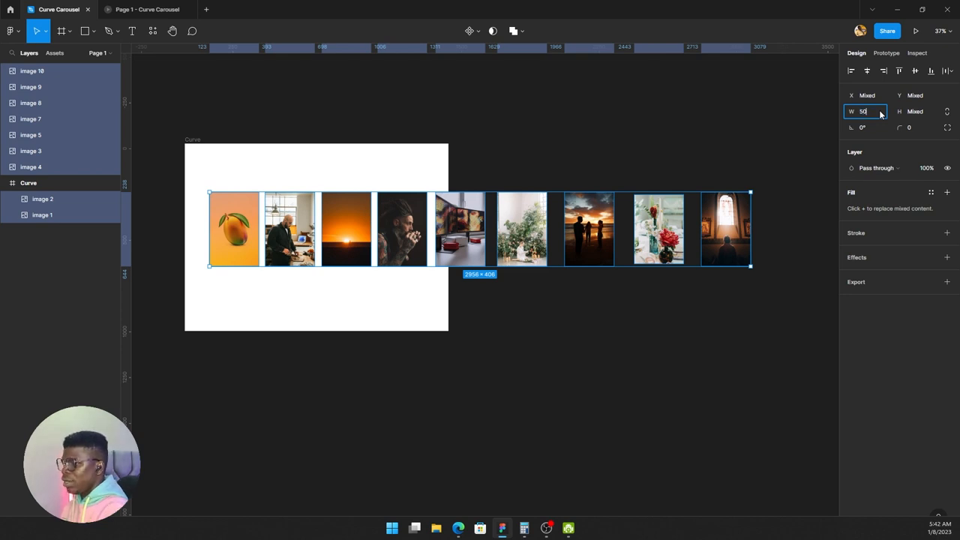
{"action": "type", "text": "500"}
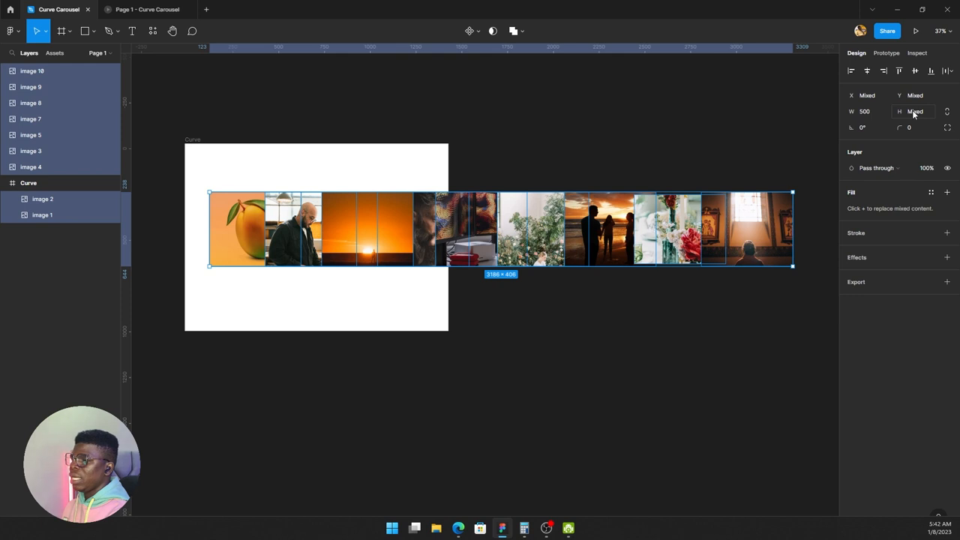
{"action": "left_click", "coordinate": [913, 111]}
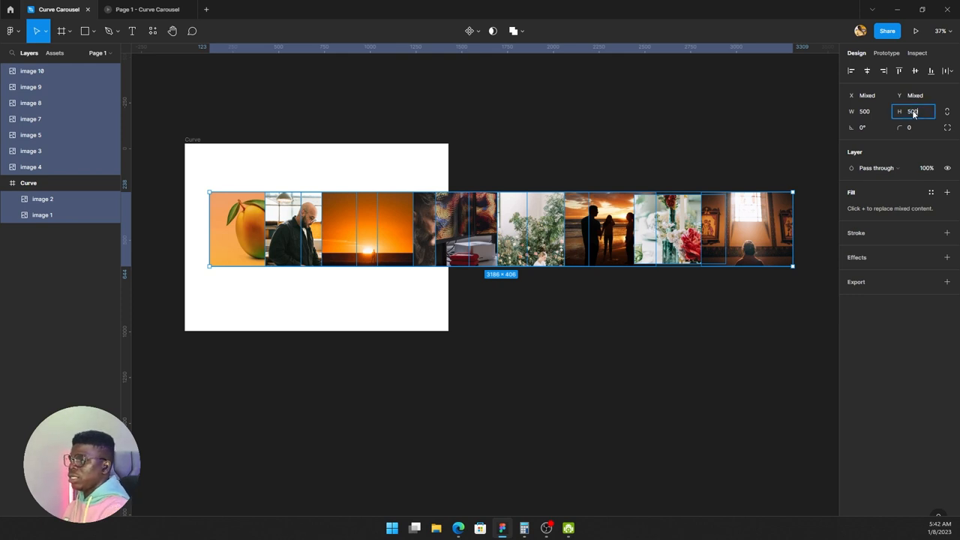
{"action": "type", "text": "100"}
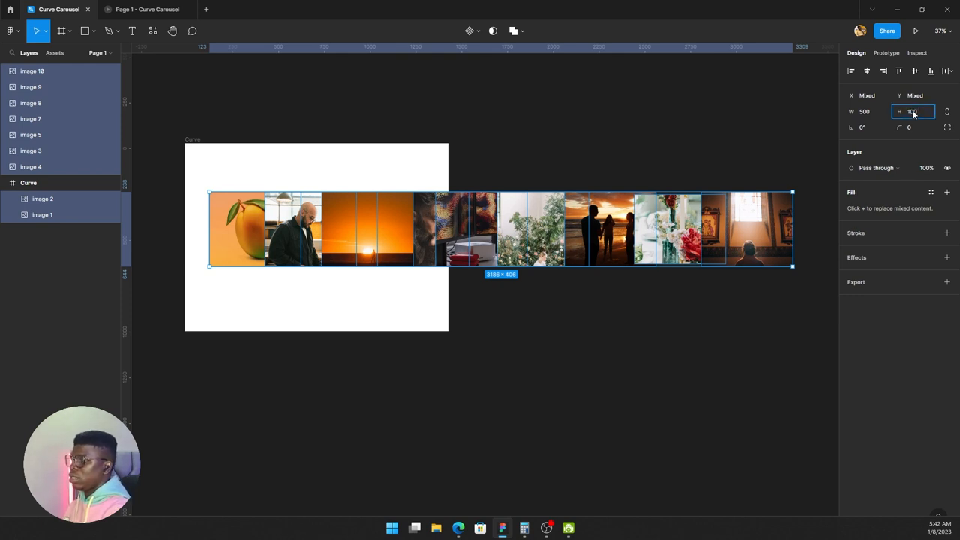
{"action": "type", "text": "1000"}
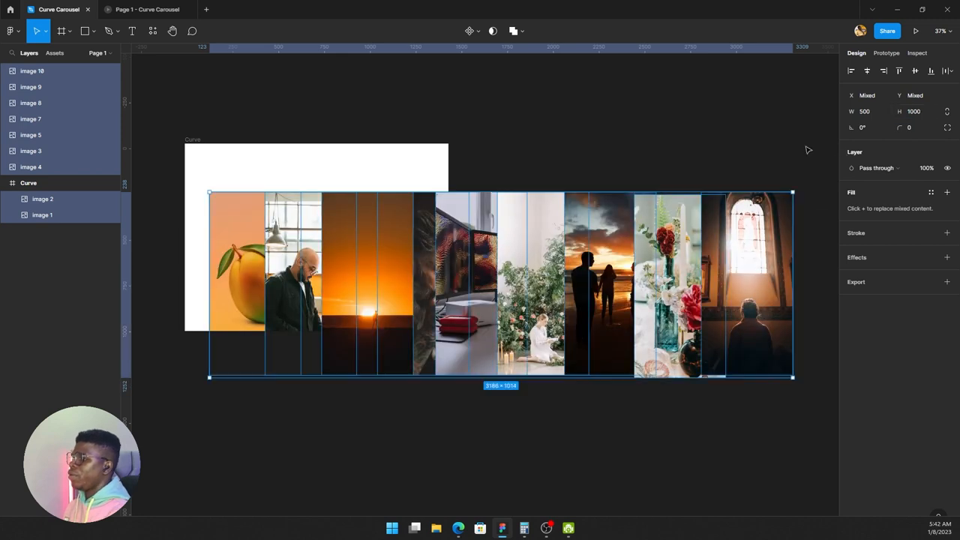
{"action": "left_click", "coordinate": [914, 111]}
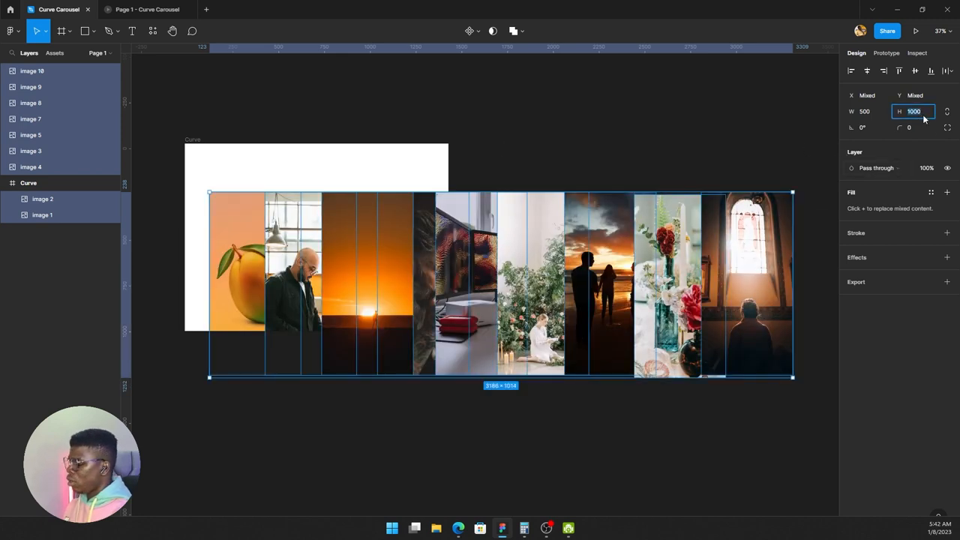
{"action": "type", "text": "700"}
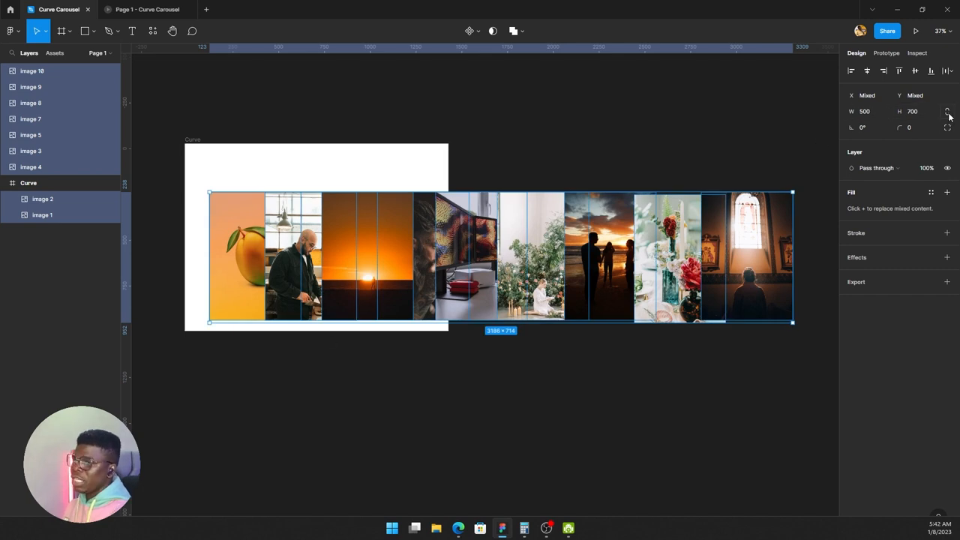
{"action": "left_click", "coordinate": [866, 111]}
{"action": "type", "text": "268"}
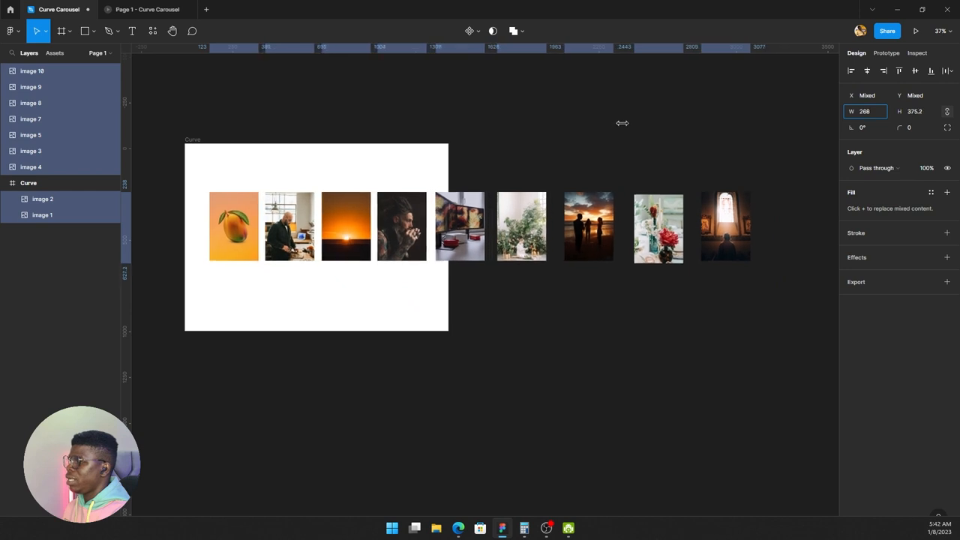
Resize the photos to 500 tall and group them as Group 1 above the frame
{"action": "left_click_drag", "start_coordinate": [623, 123], "coordinate": [639, 139]}
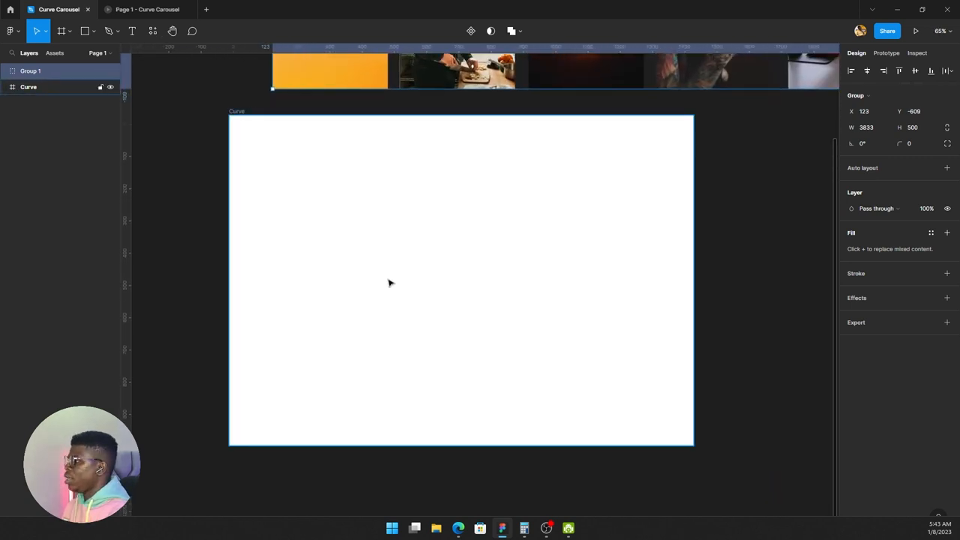
Draw a grey rectangle about 1271×470 across the Curve frame
{"action": "left_click", "coordinate": [84, 31]}
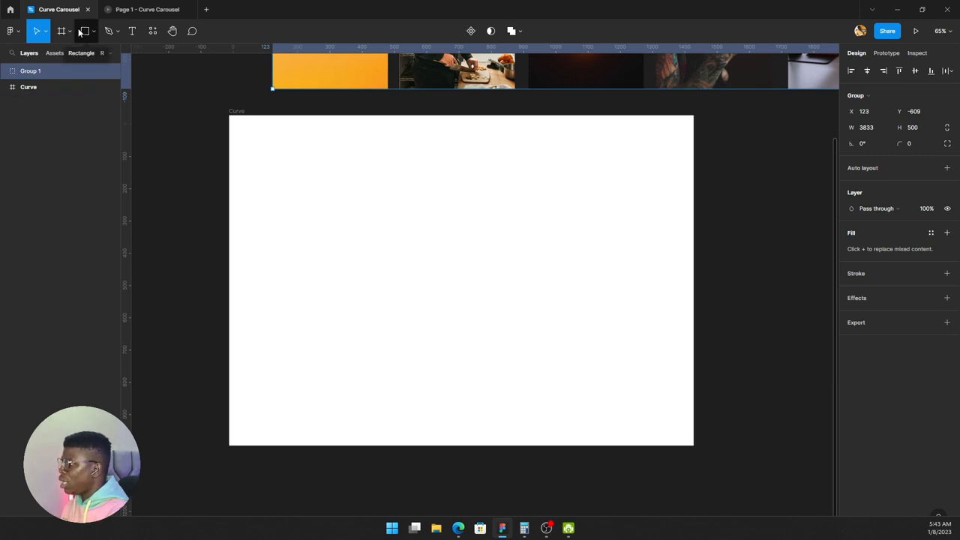
{"action": "left_click", "coordinate": [84, 30]}
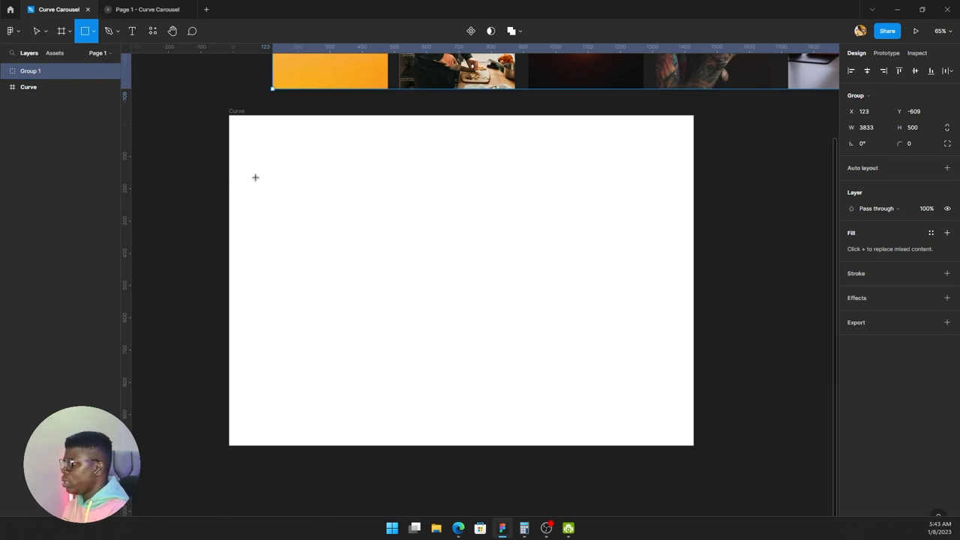
{"action": "left_click_drag", "start_coordinate": [246, 190], "coordinate": [361, 270]}
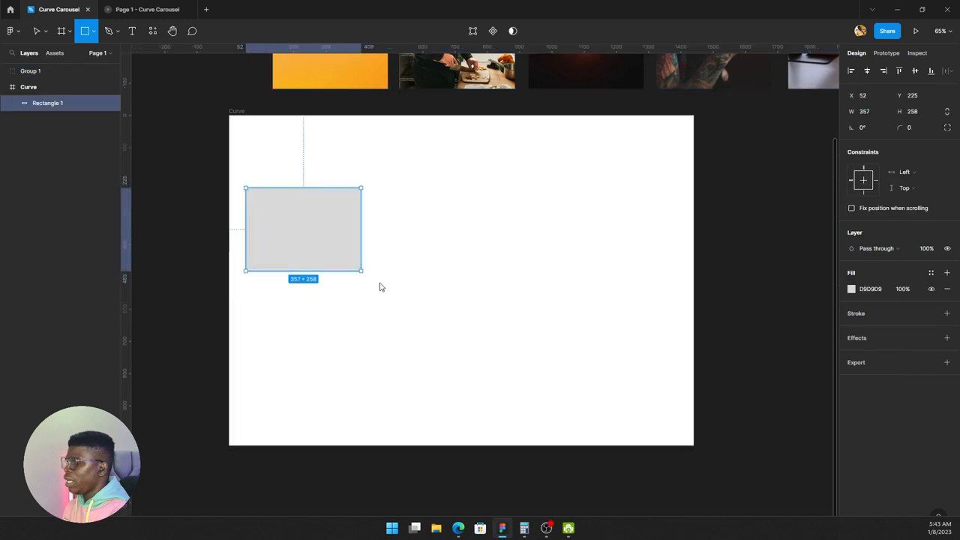
{"action": "left_click_drag", "start_coordinate": [360, 270], "coordinate": [651, 345]}
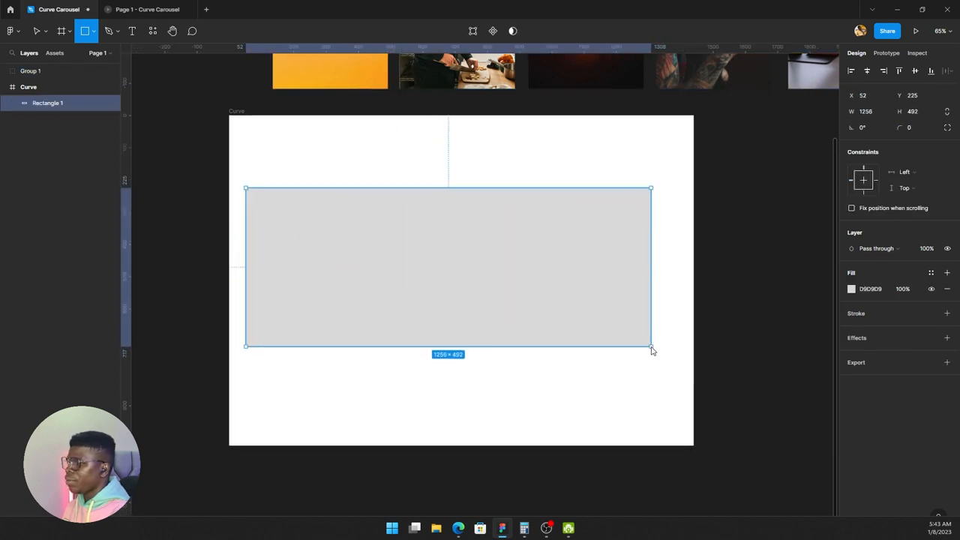
{"action": "left_click_drag", "start_coordinate": [650, 345], "coordinate": [669, 345]}
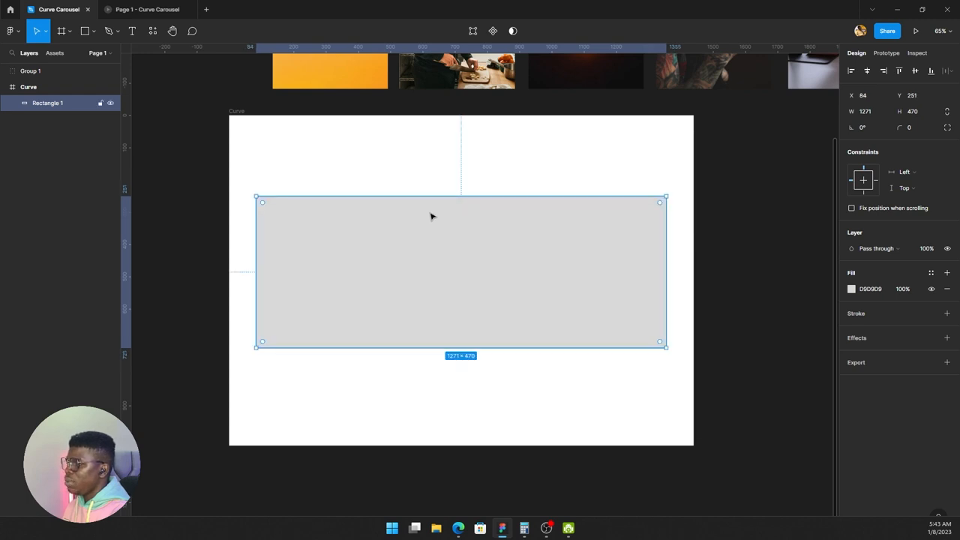
{"action": "mouse_move", "coordinate": [186, 147]}
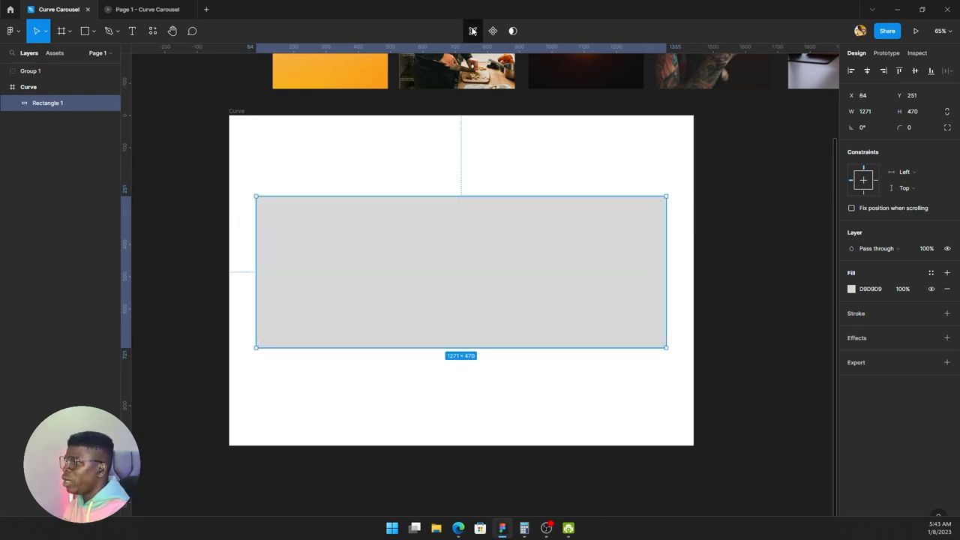
{"action": "mouse_move", "coordinate": [472, 30]}
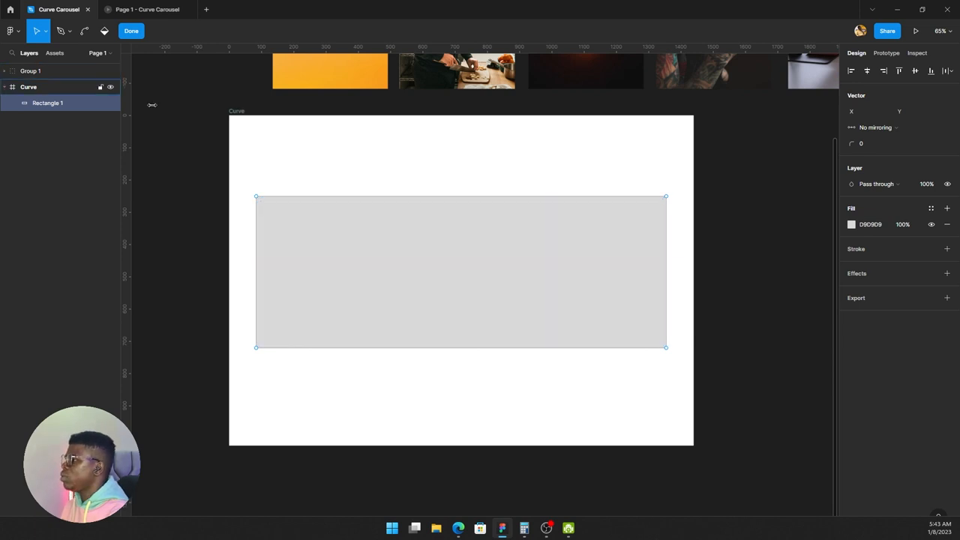
Bend Rectangle 1's top edge up and bottom edge down into a ~1271×747 lens
{"action": "left_click", "coordinate": [48, 103]}
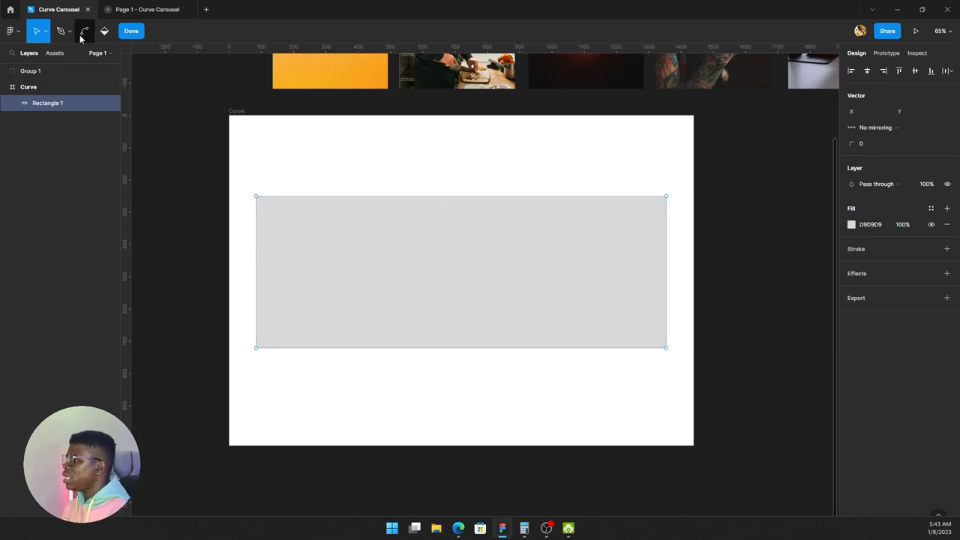
{"action": "mouse_move", "coordinate": [85, 31]}
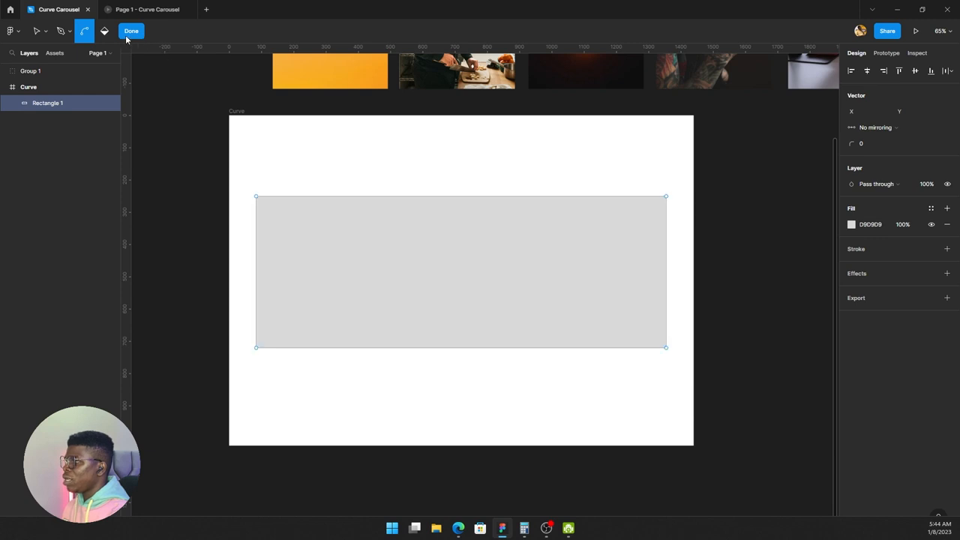
{"action": "left_click", "coordinate": [37, 31]}
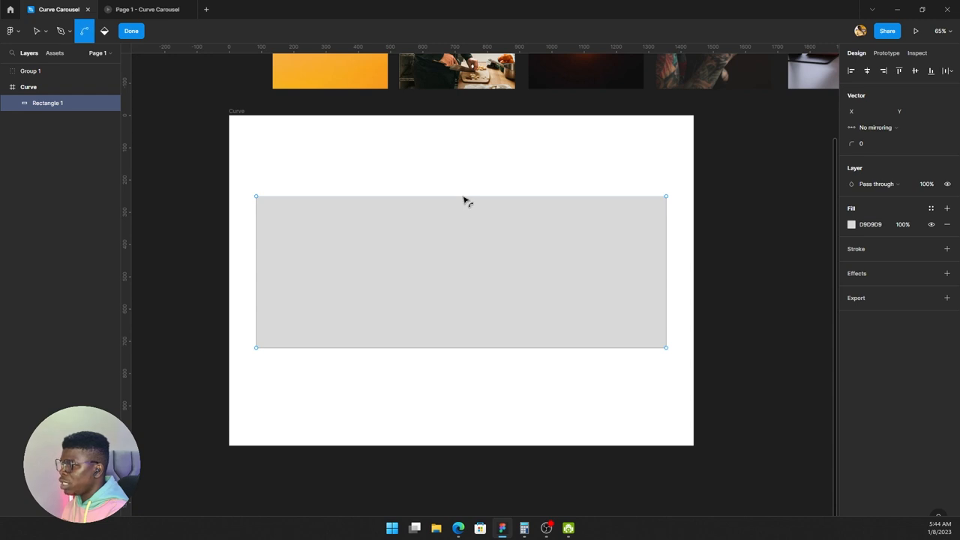
{"action": "left_click_drag", "start_coordinate": [461, 197], "coordinate": [460, 172]}
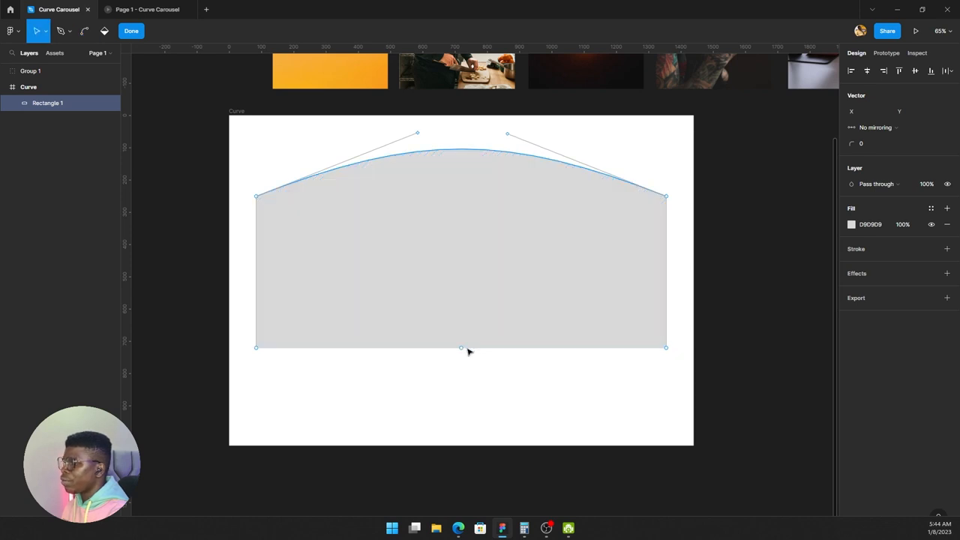
{"action": "left_click_drag", "start_coordinate": [461, 348], "coordinate": [462, 388]}
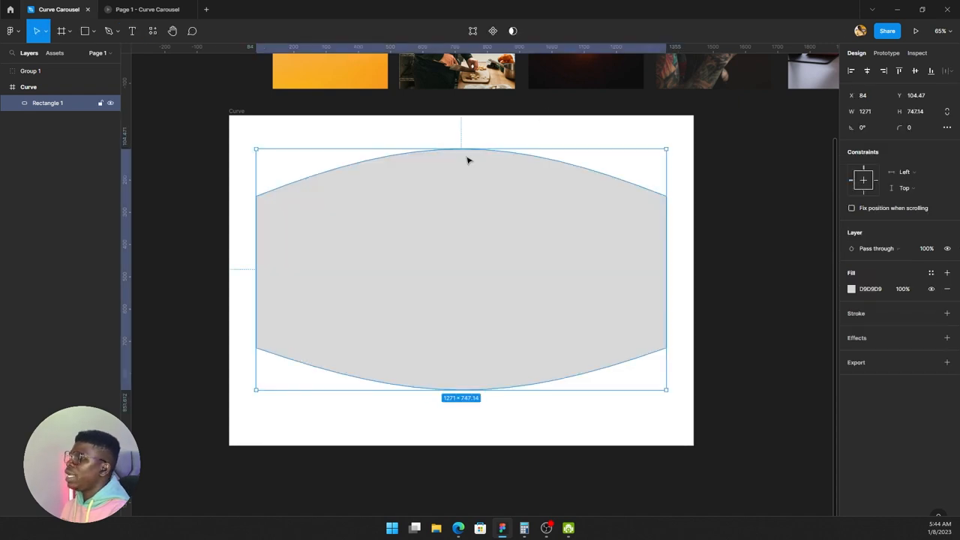
{"action": "mouse_move", "coordinate": [445, 173]}
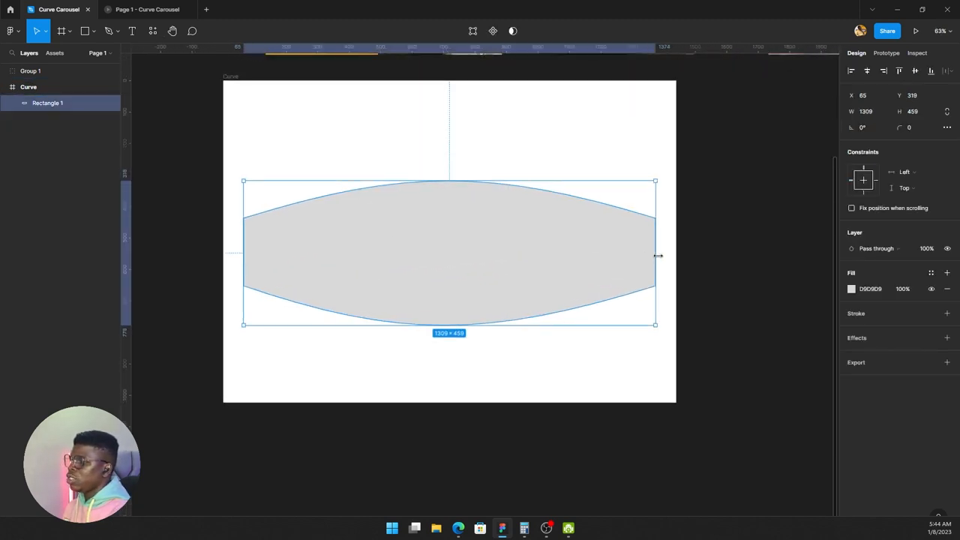
Stretch the lens shape to about 1309×459 so it spans the frame
{"action": "left_click_drag", "start_coordinate": [655, 255], "coordinate": [676, 255]}
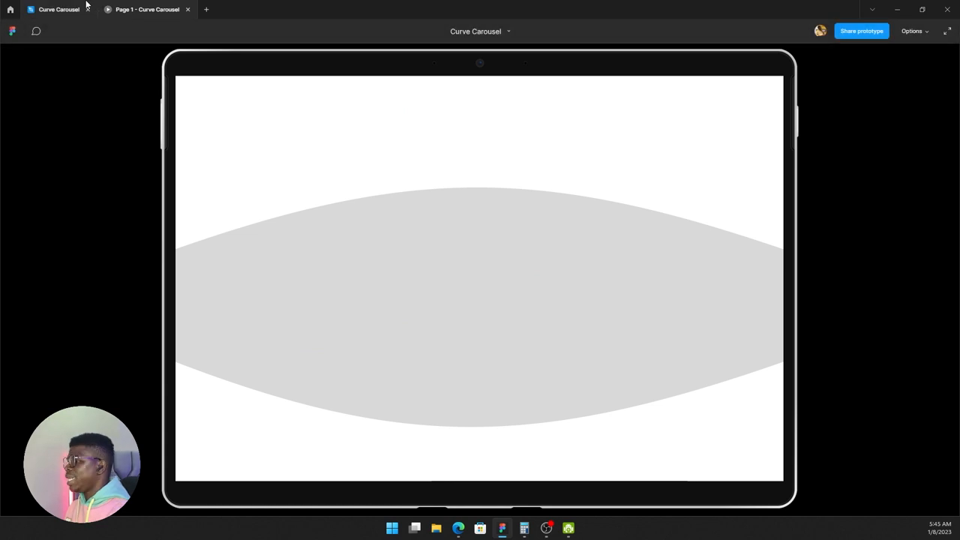
Close the preview and move the ungrouped photos into Curve above Rectangle 1
{"action": "left_click", "coordinate": [59, 9]}
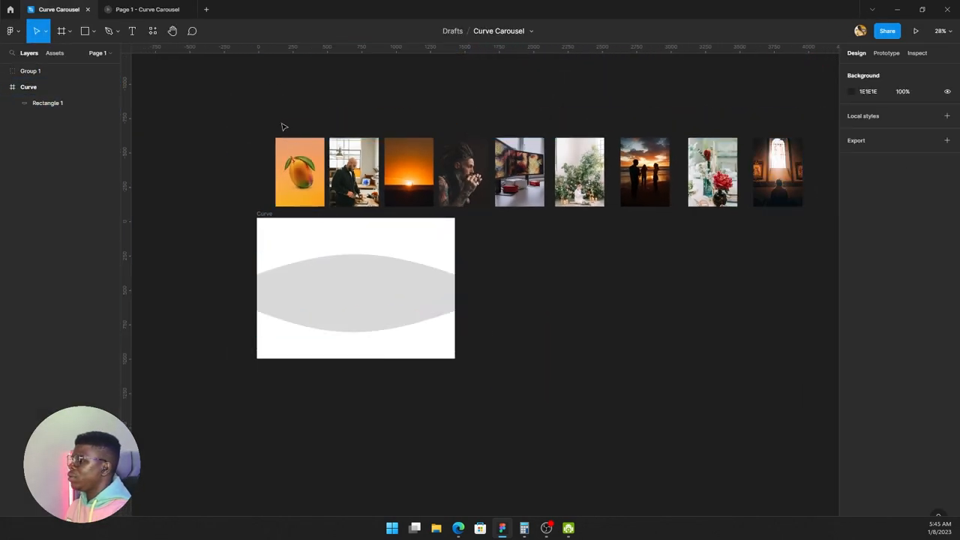
{"action": "left_click", "coordinate": [31, 70]}
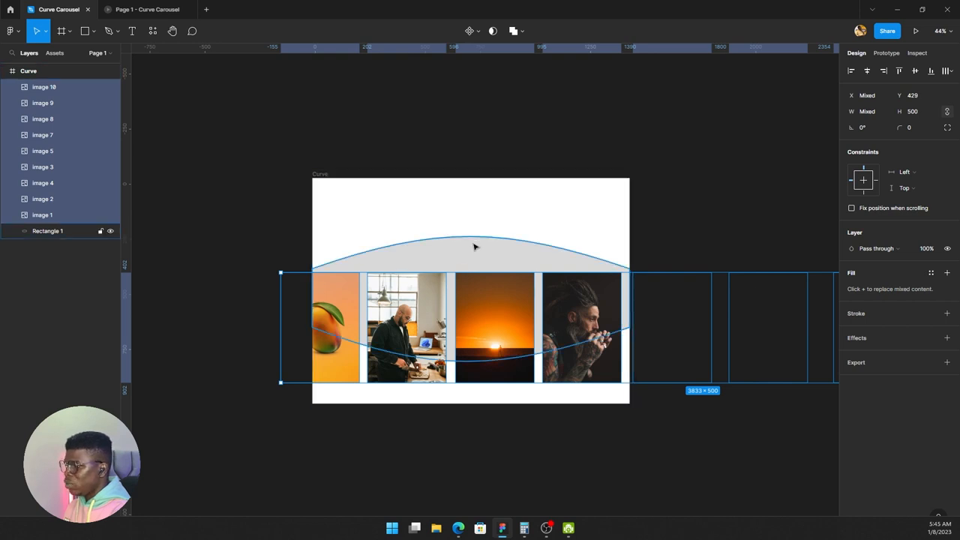
{"action": "mouse_move", "coordinate": [472, 261]}
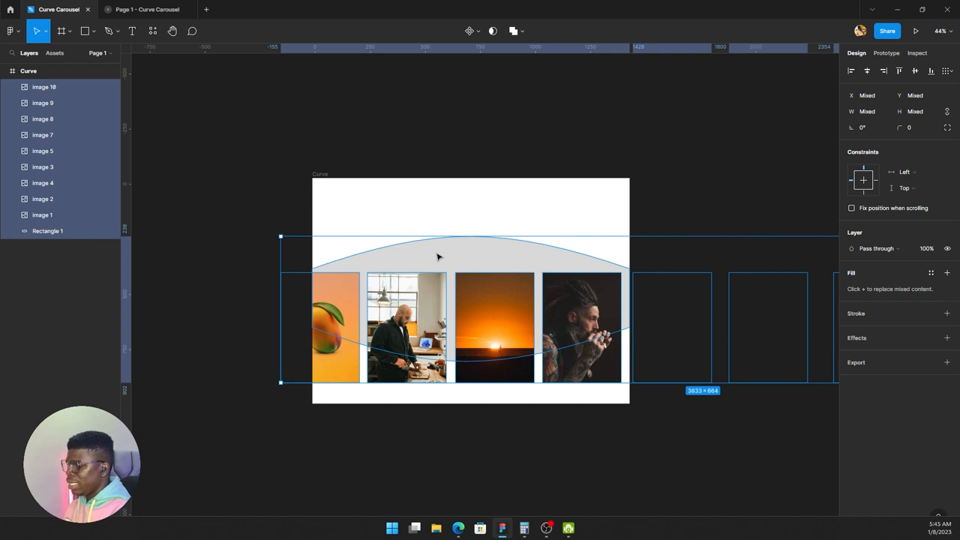
Use Rectangle 1 as a mask over the ten photos, then deselect
{"action": "right_click", "coordinate": [438, 257]}
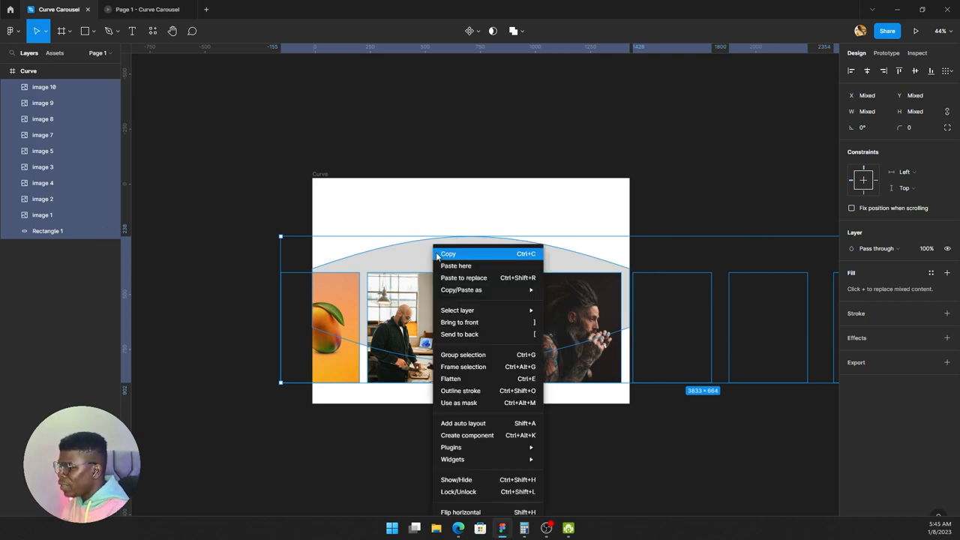
{"action": "mouse_move", "coordinate": [459, 403]}
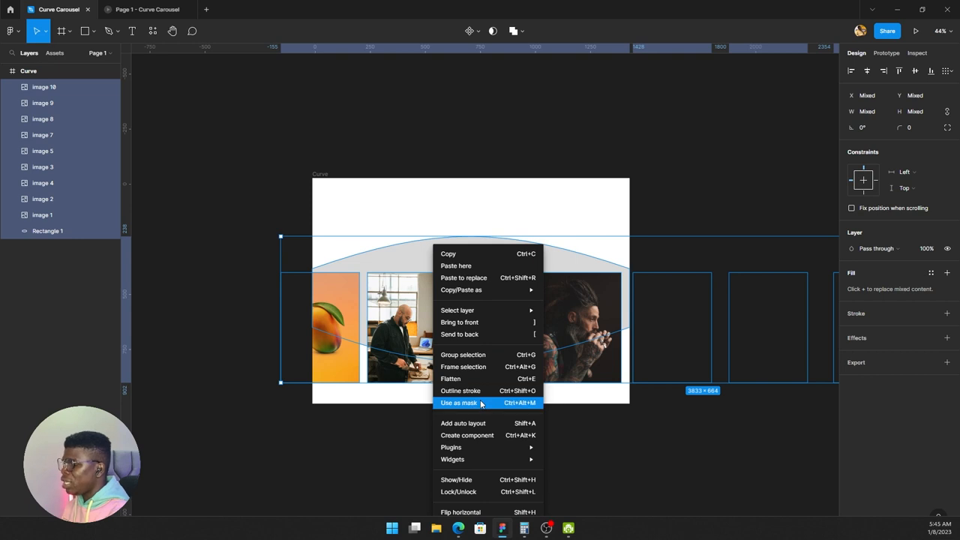
{"action": "left_click", "coordinate": [459, 403]}
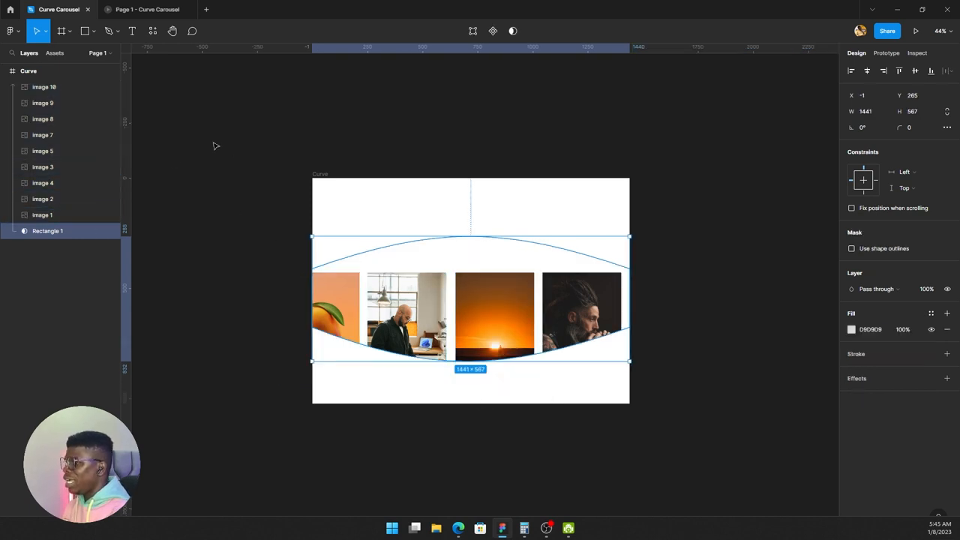
{"action": "left_click", "coordinate": [406, 317]}
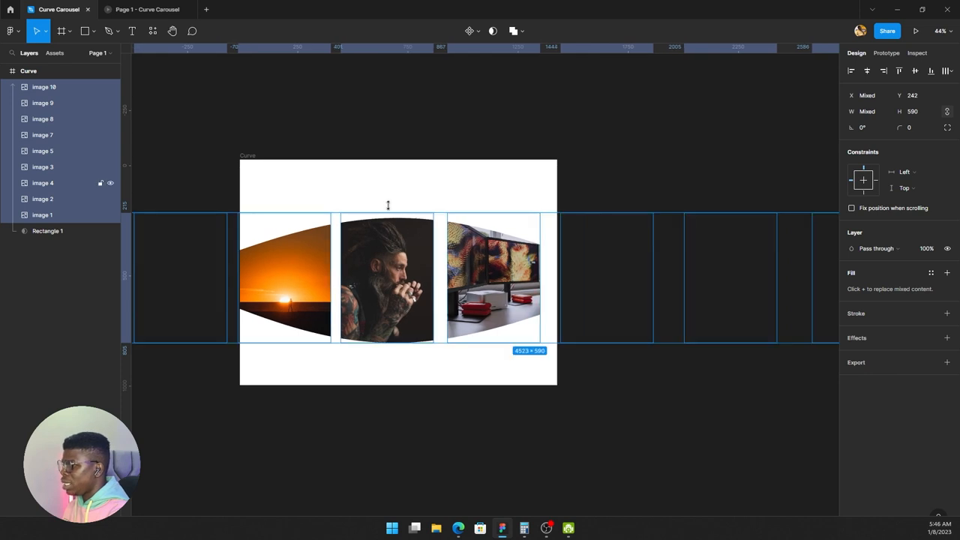
Stretch the ten masked photos taller to about 620 high
{"action": "left_click_drag", "start_coordinate": [388, 205], "coordinate": [388, 176]}
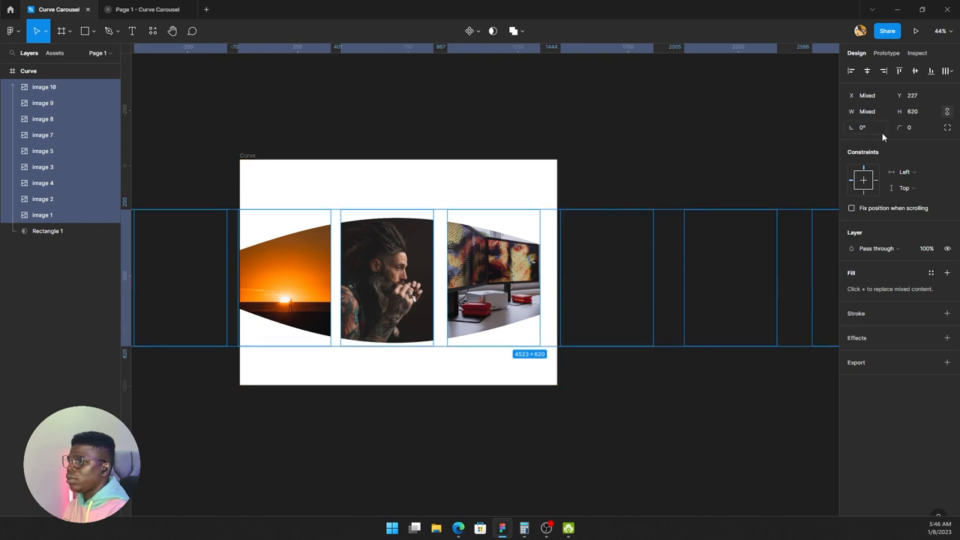
{"action": "mouse_move", "coordinate": [158, 109]}
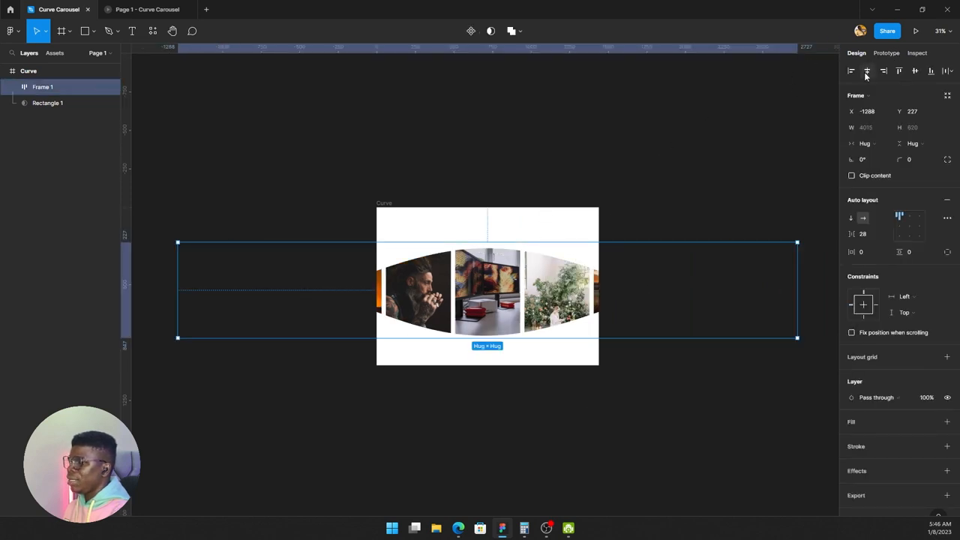
Expand Frame 1 to show image 1–image 10, then select Frame 1
{"action": "left_click", "coordinate": [557, 291]}
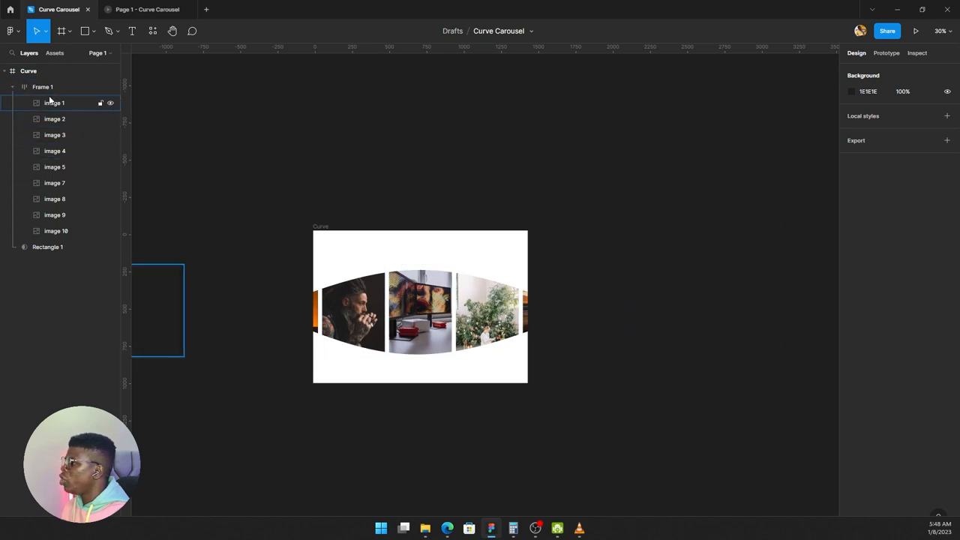
{"action": "left_click", "coordinate": [43, 87]}
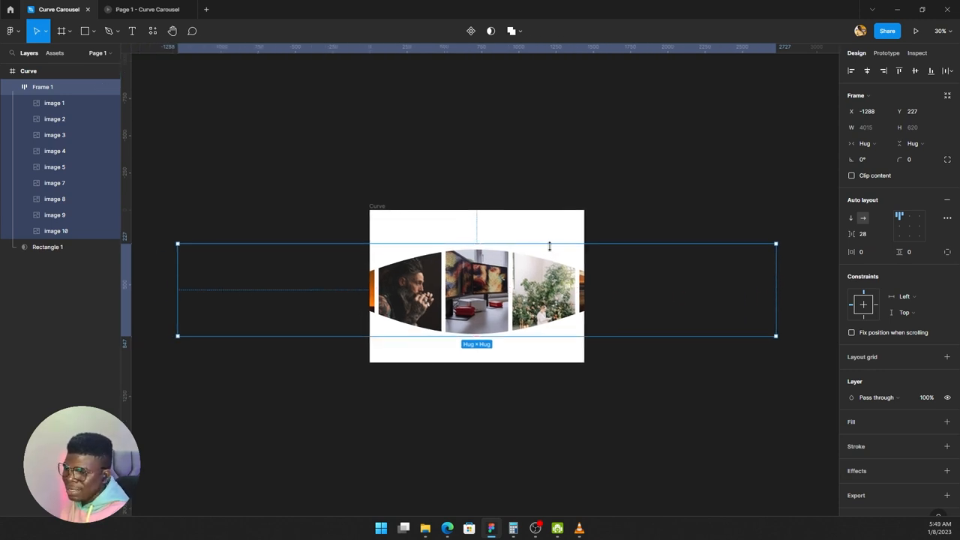
{"action": "mouse_move", "coordinate": [553, 245]}
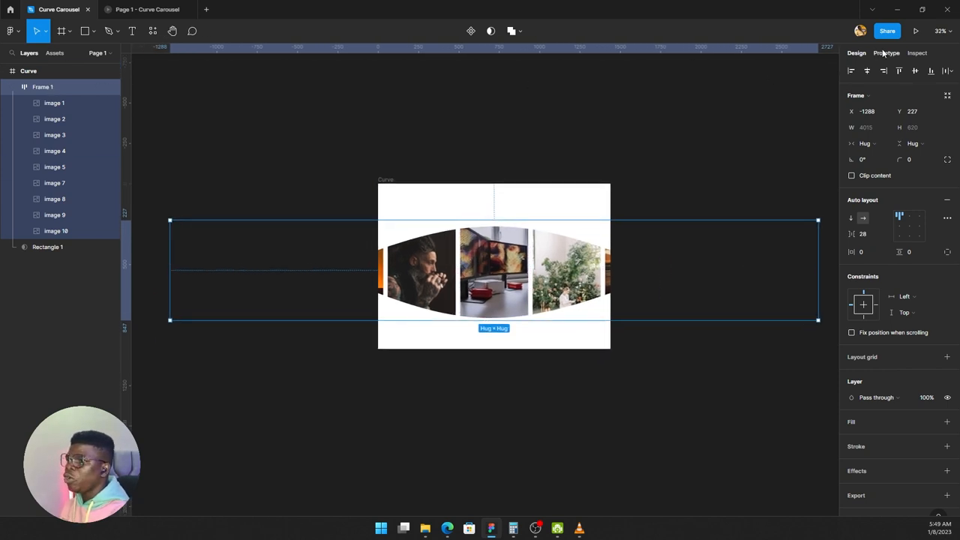
Set Frame 1 to horizontal scrolling and narrow it to 1440 at the Curve frame's edge
{"action": "left_click", "coordinate": [886, 53]}
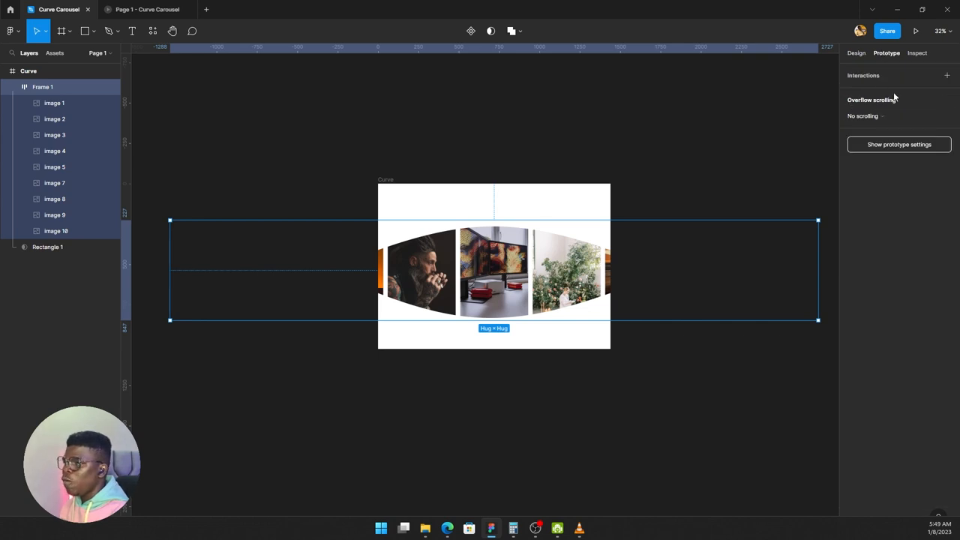
{"action": "left_click", "coordinate": [866, 116]}
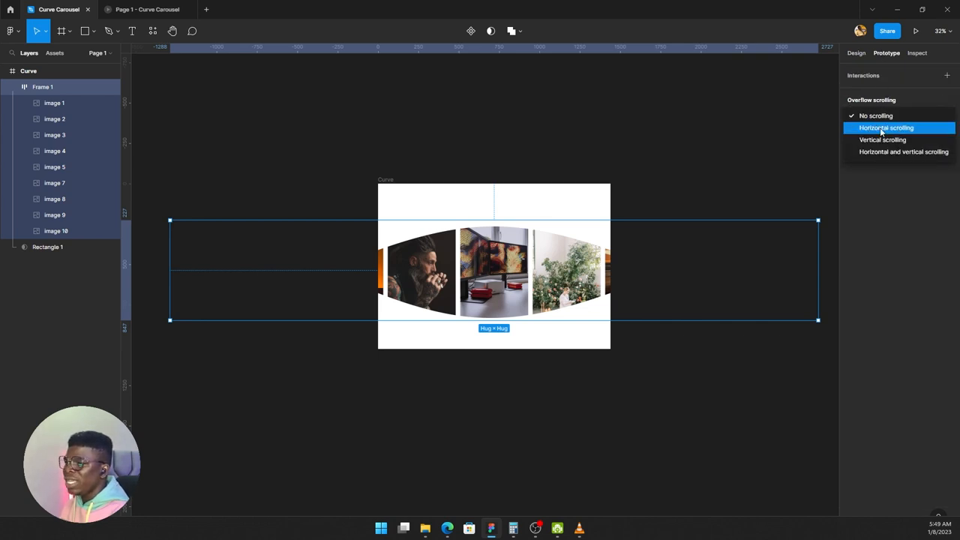
{"action": "left_click", "coordinate": [886, 128]}
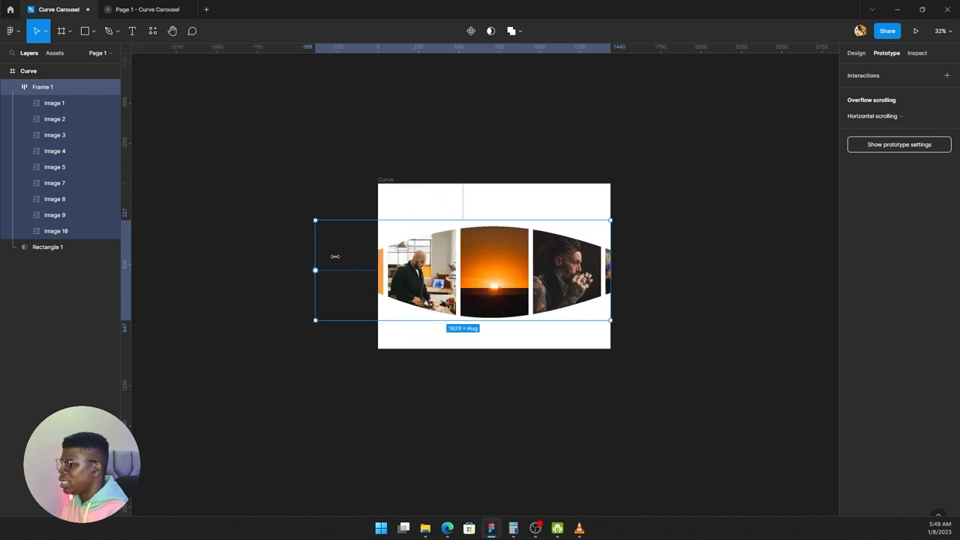
{"action": "left_click_drag", "start_coordinate": [315, 271], "coordinate": [379, 271]}
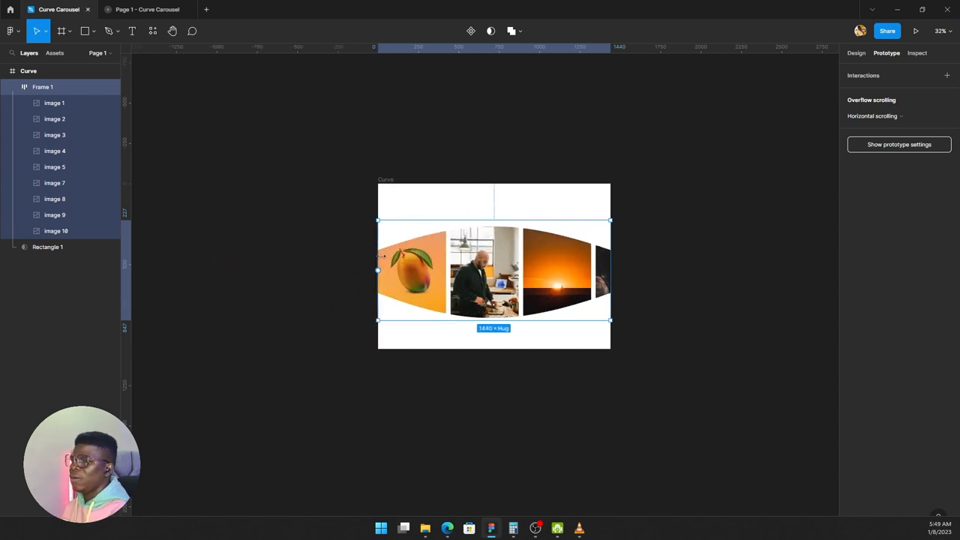
{"action": "mouse_move", "coordinate": [399, 242]}
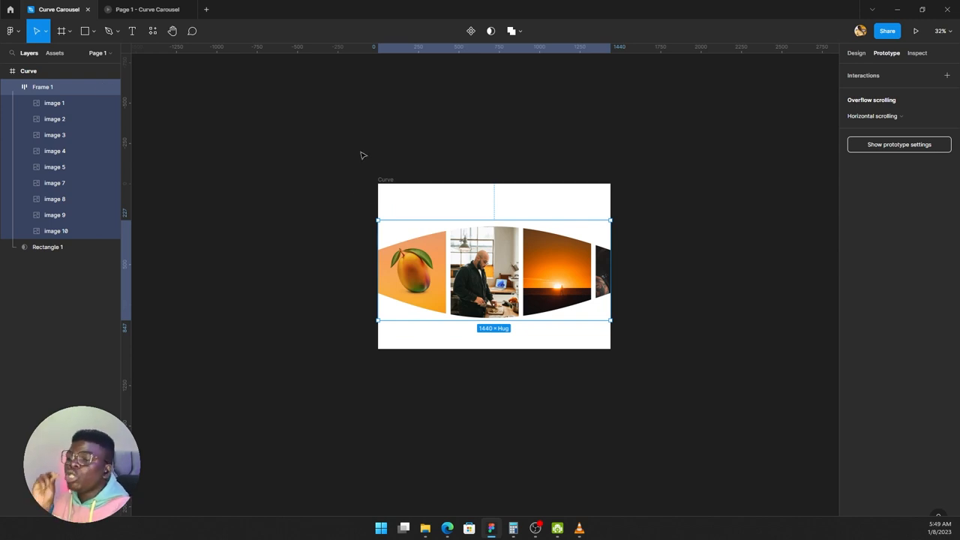
{"action": "left_click", "coordinate": [916, 31]}
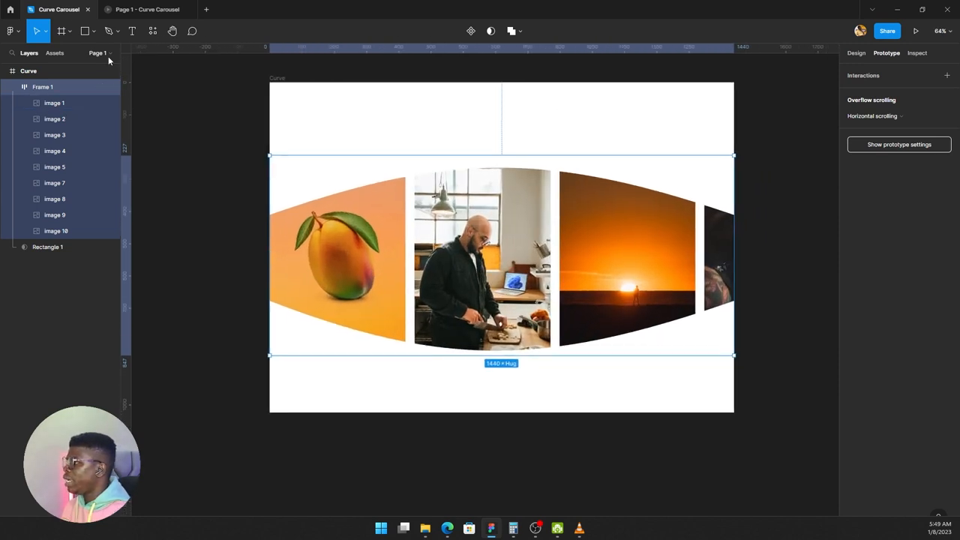
Draw a rectangle and size it to about 491×585 over the carousel's left edge
{"action": "left_click", "coordinate": [85, 31]}
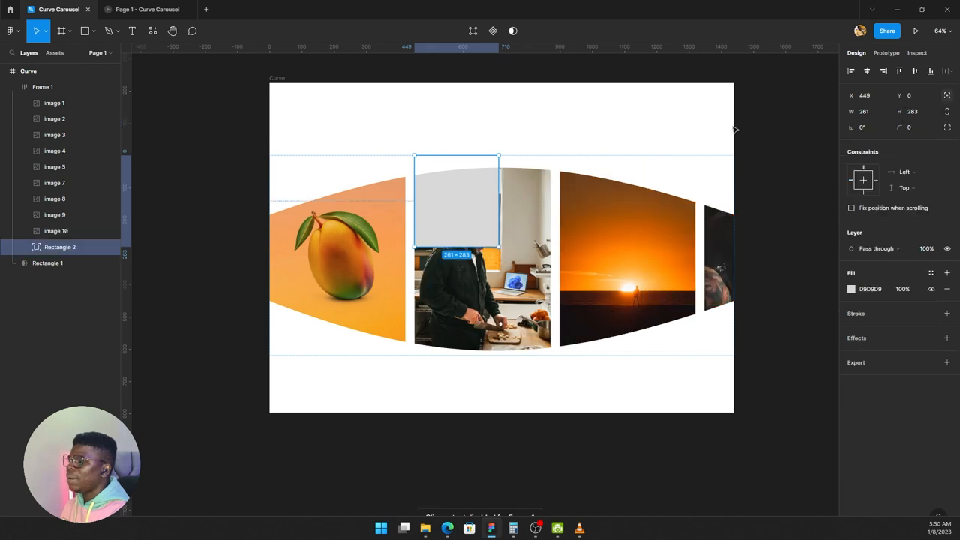
{"action": "left_click_drag", "start_coordinate": [455, 202], "coordinate": [300, 237]}
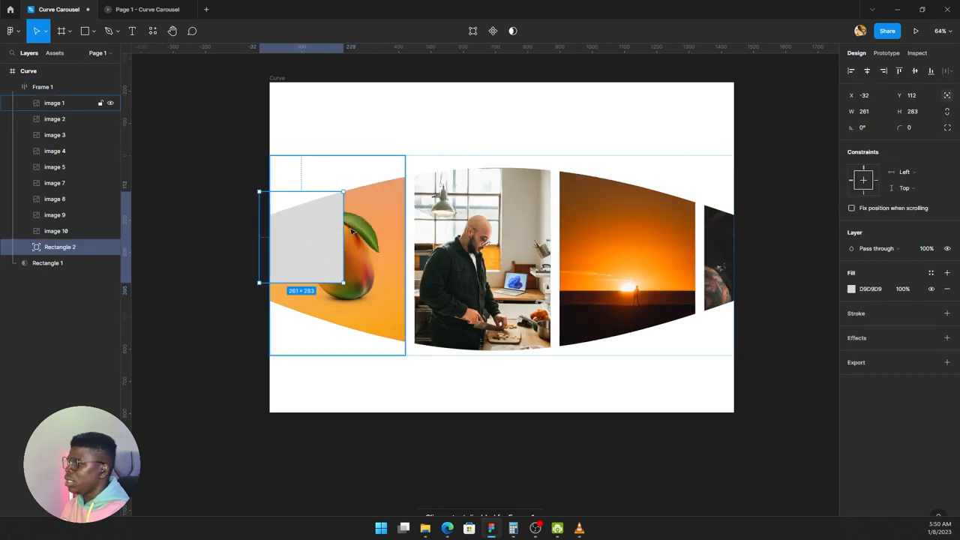
{"action": "left_click_drag", "start_coordinate": [342, 236], "coordinate": [435, 237]}
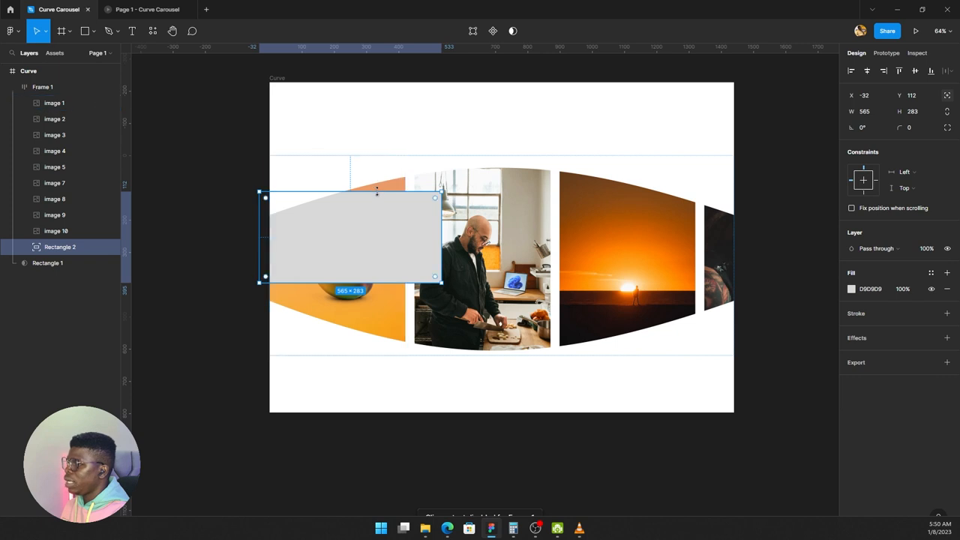
{"action": "left_click_drag", "start_coordinate": [435, 198], "coordinate": [416, 163]}
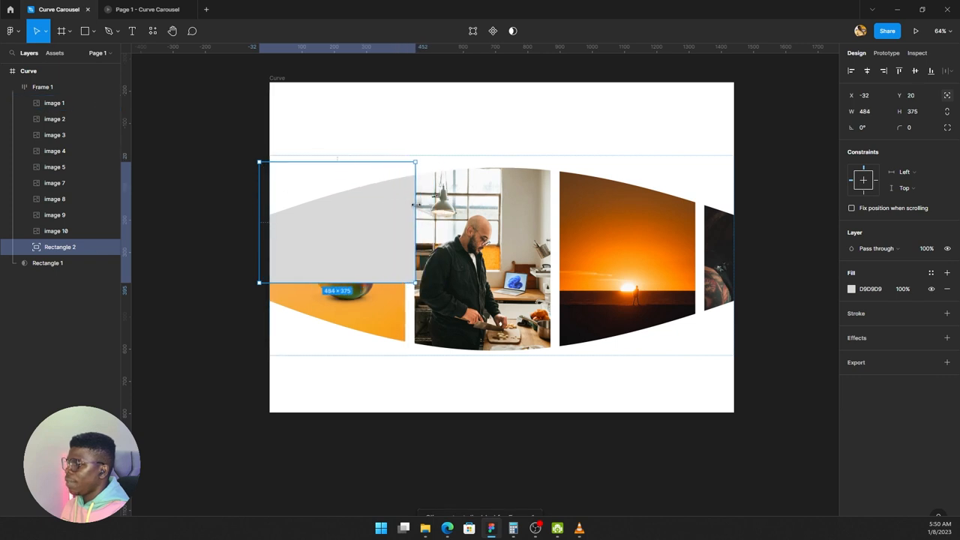
{"action": "left_click_drag", "start_coordinate": [415, 283], "coordinate": [398, 350]}
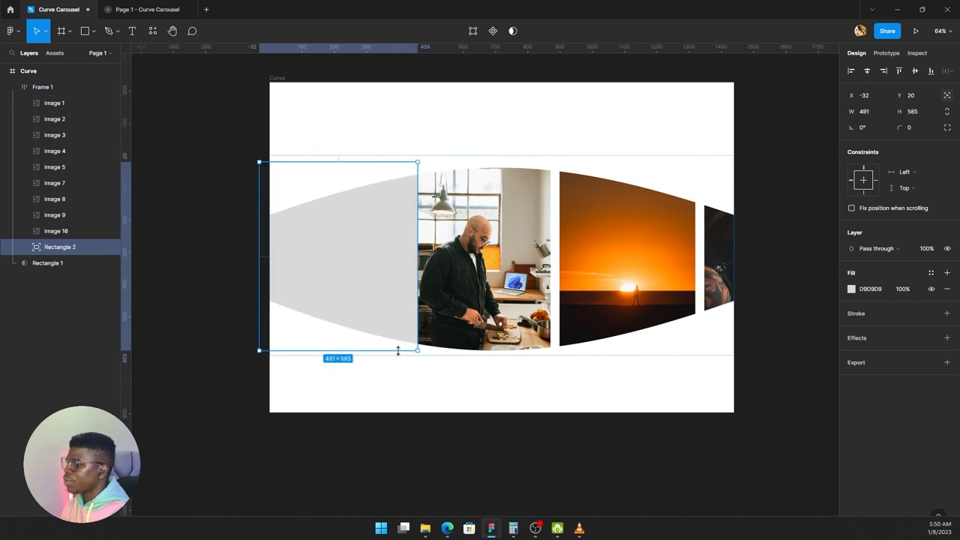
{"action": "left_click", "coordinate": [851, 288]}
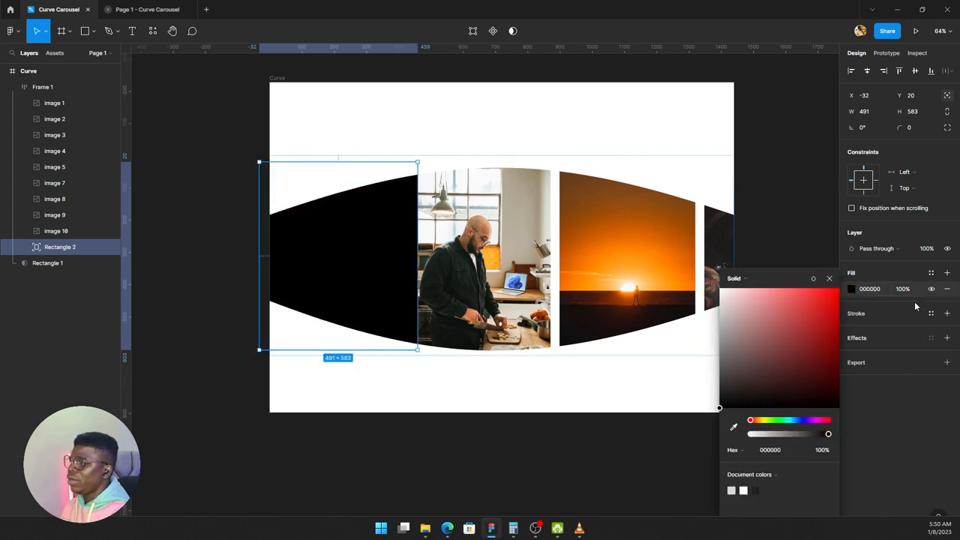
Give the rectangle a 73% black fill and a background blur of 20
{"action": "left_click", "coordinate": [903, 289]}
{"action": "type", "text": "73"}
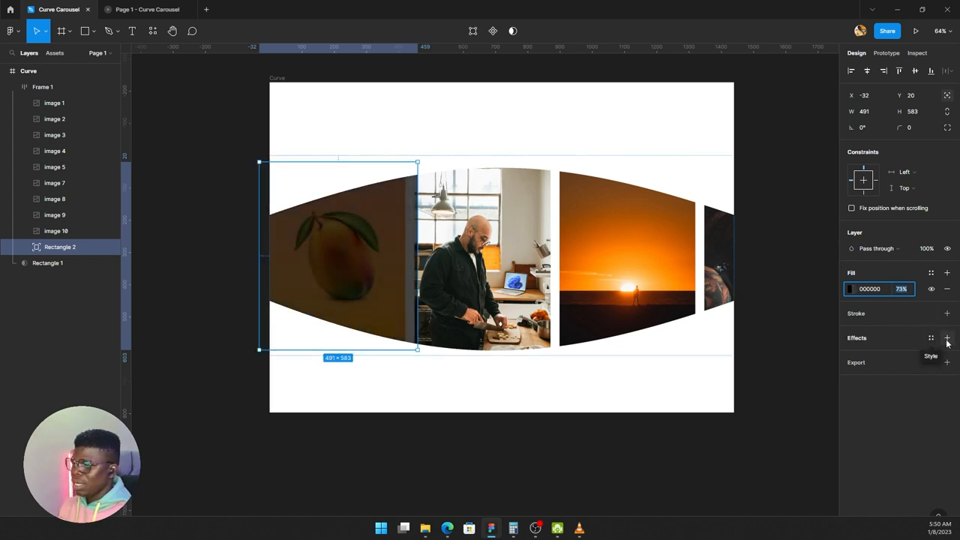
{"action": "left_click", "coordinate": [947, 337]}
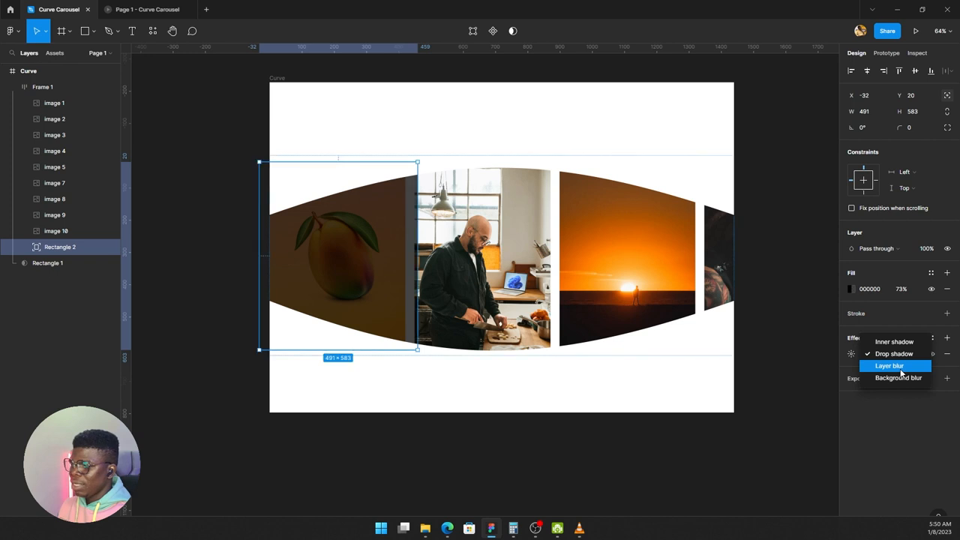
{"action": "left_click", "coordinate": [898, 378]}
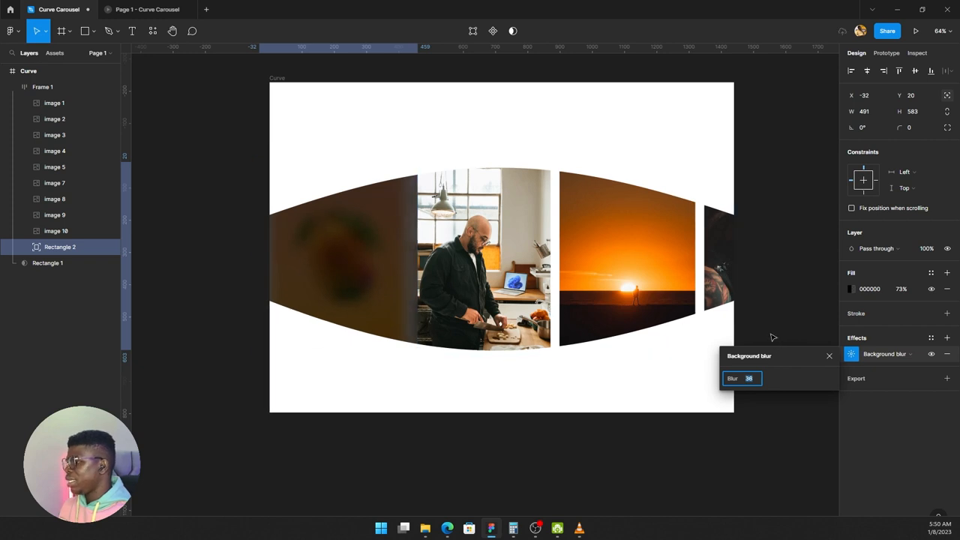
{"action": "type", "text": "20"}
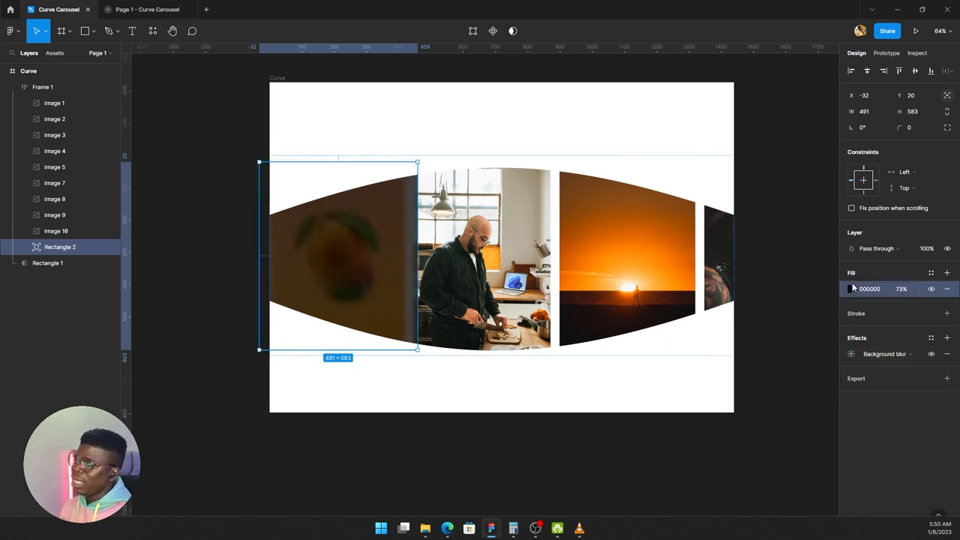
Make the overlay a linear gradient, stretch the mirrored right overlay, and preview the prototype
{"action": "left_click", "coordinate": [853, 288]}
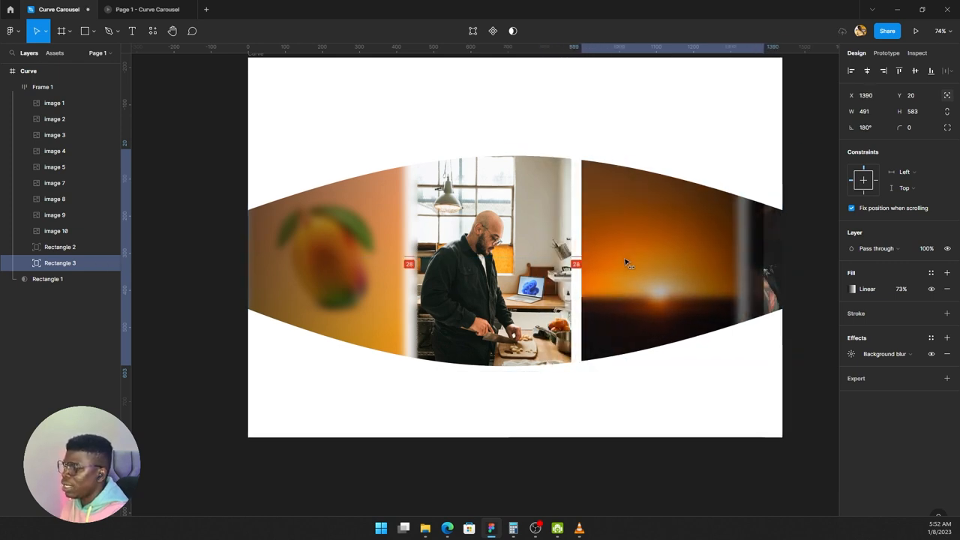
{"action": "left_click_drag", "start_coordinate": [780, 271], "coordinate": [791, 271]}
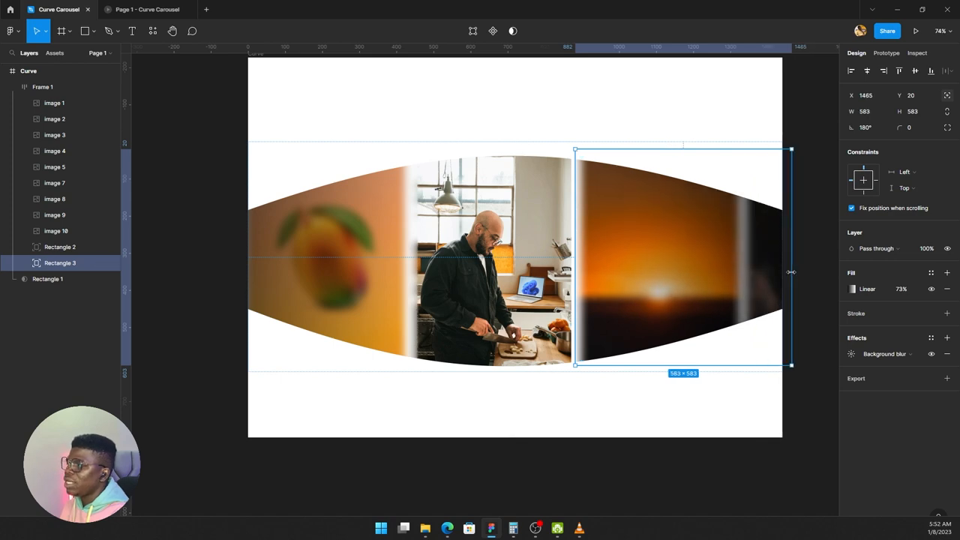
{"action": "left_click", "coordinate": [916, 30]}
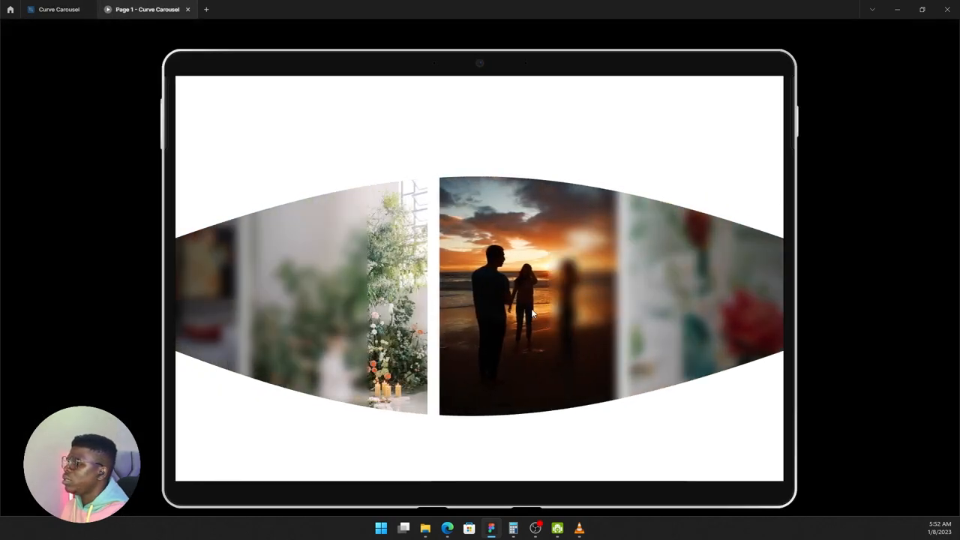